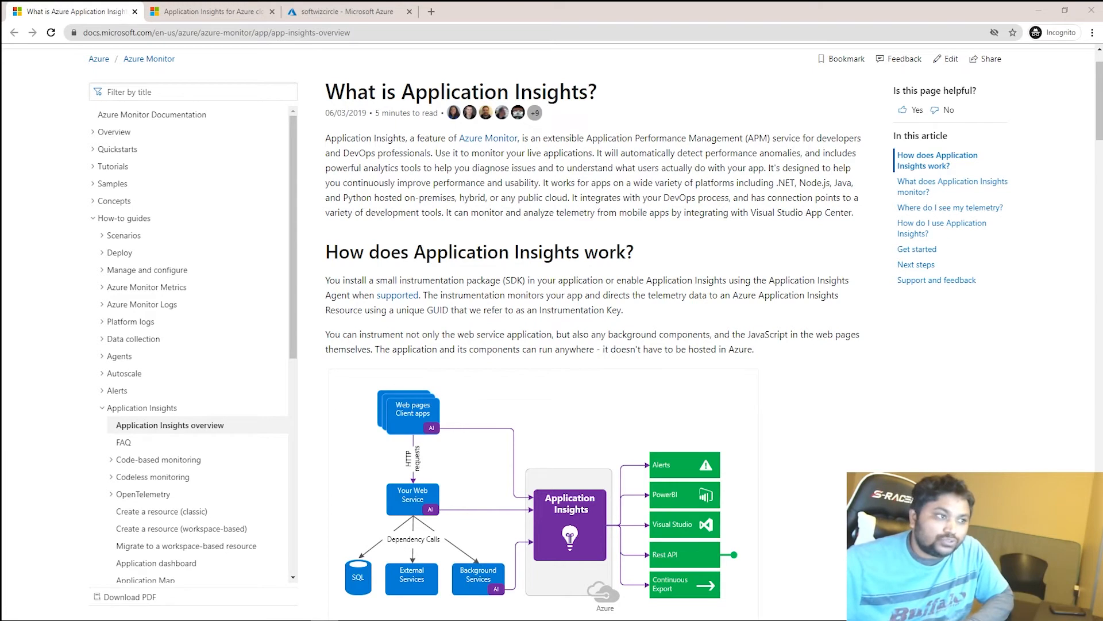
# Step: Read through the What is Application Insights overview article
pyautogui.scroll(-3)
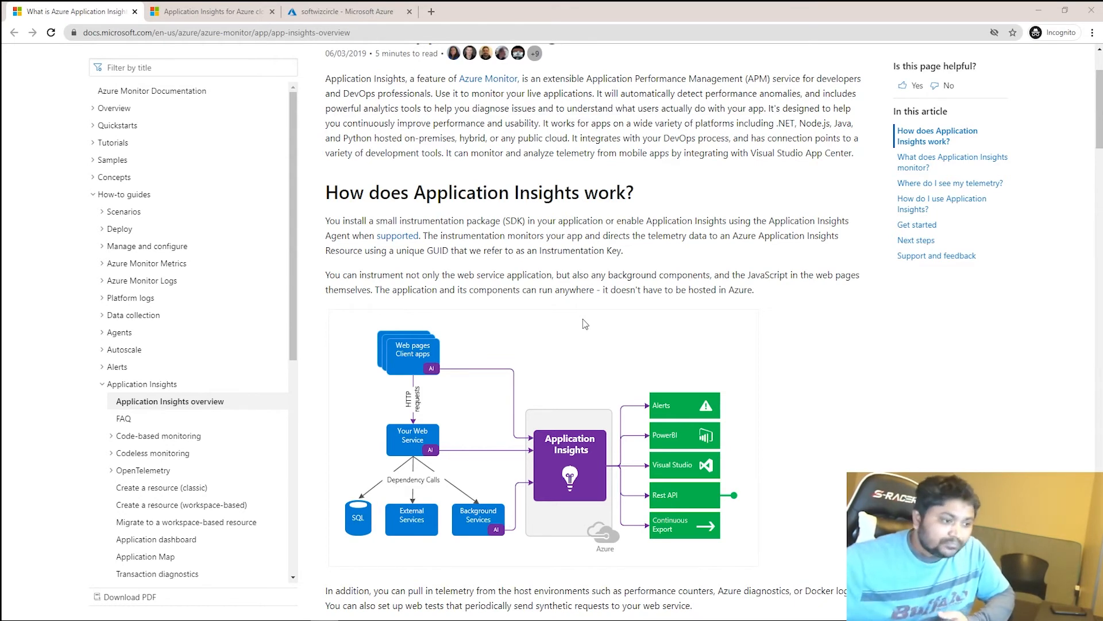
pyautogui.scroll(-3)
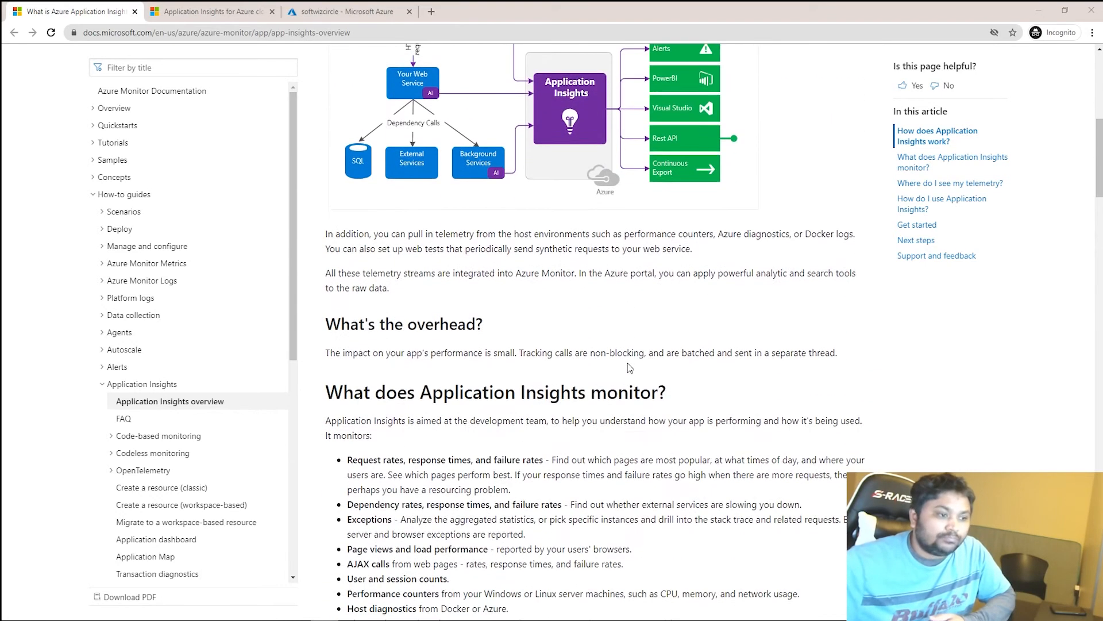
pyautogui.scroll(-3)
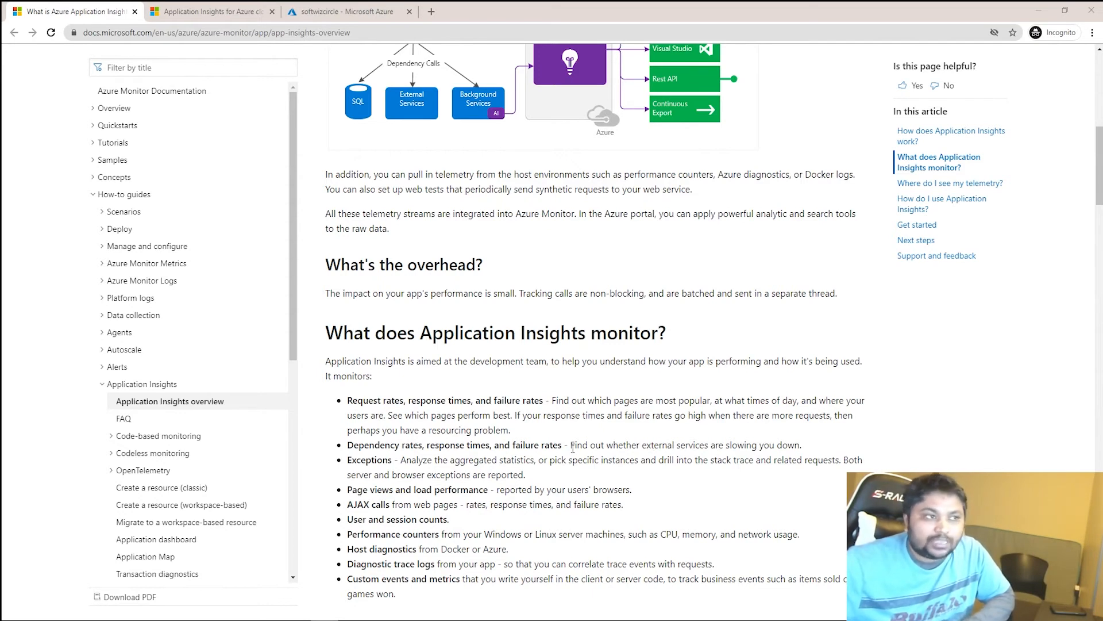
pyautogui.scroll(-3)
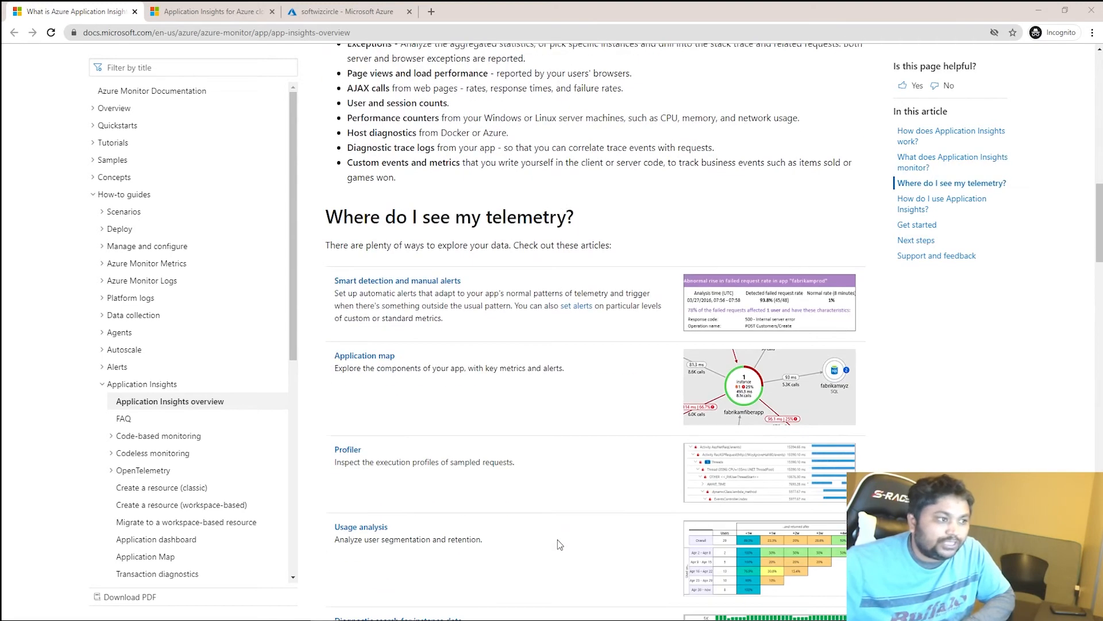
pyautogui.scroll(-3)
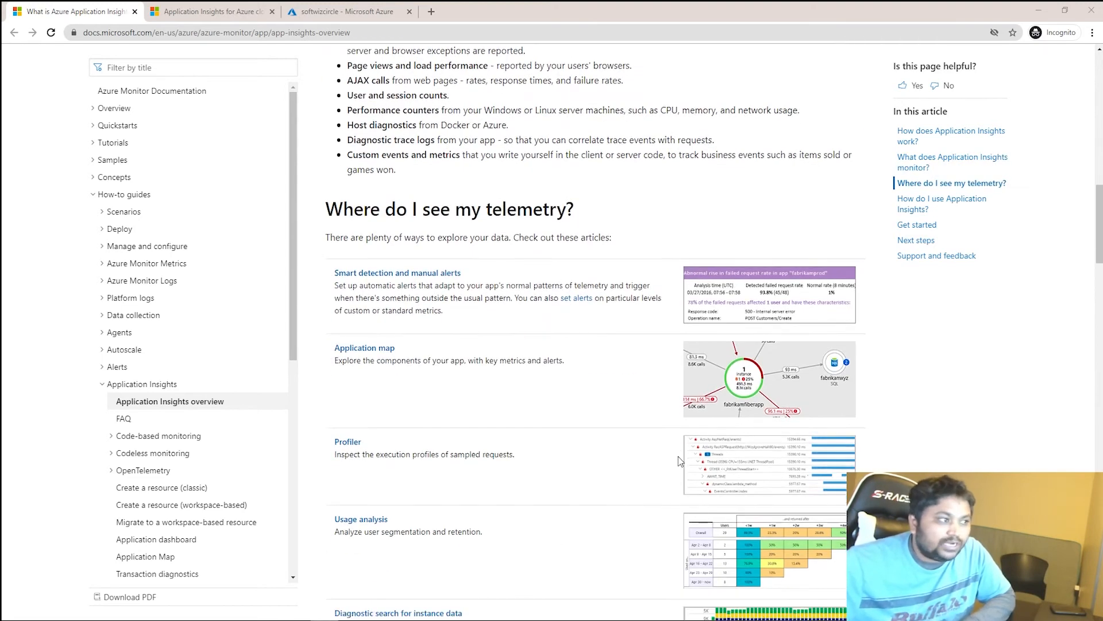
pyautogui.scroll(-3)
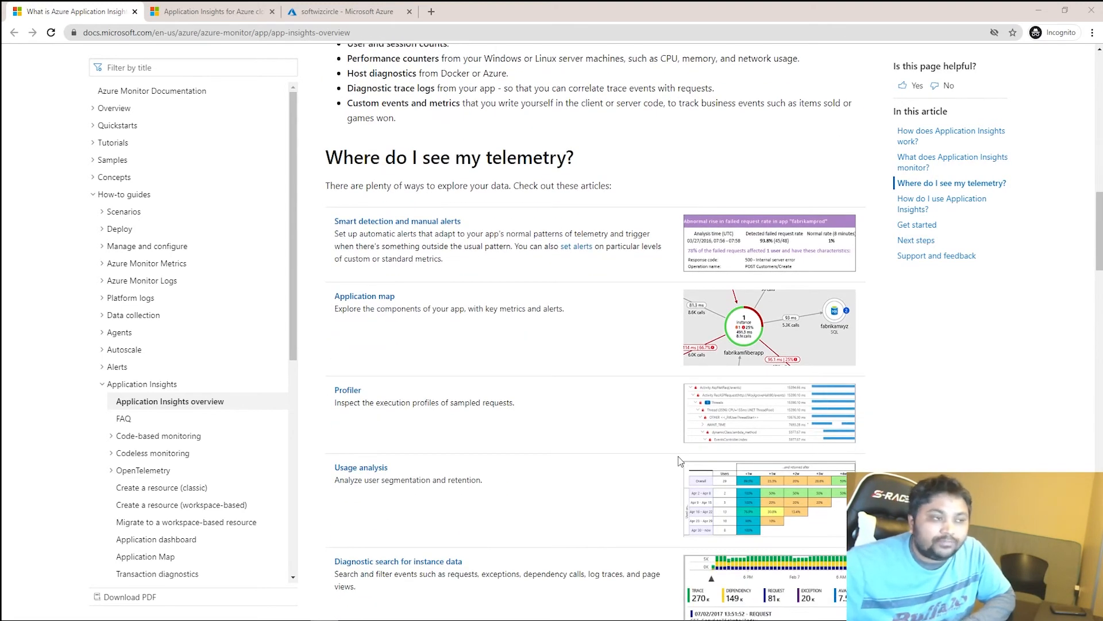
pyautogui.moveTo(651, 470)
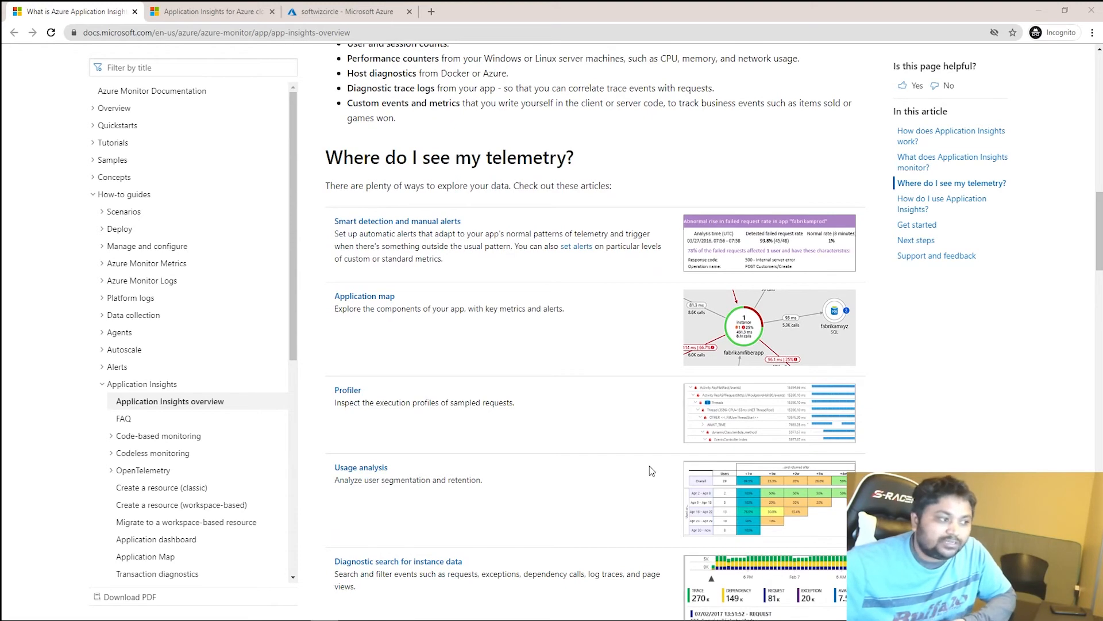
pyautogui.scroll(-3)
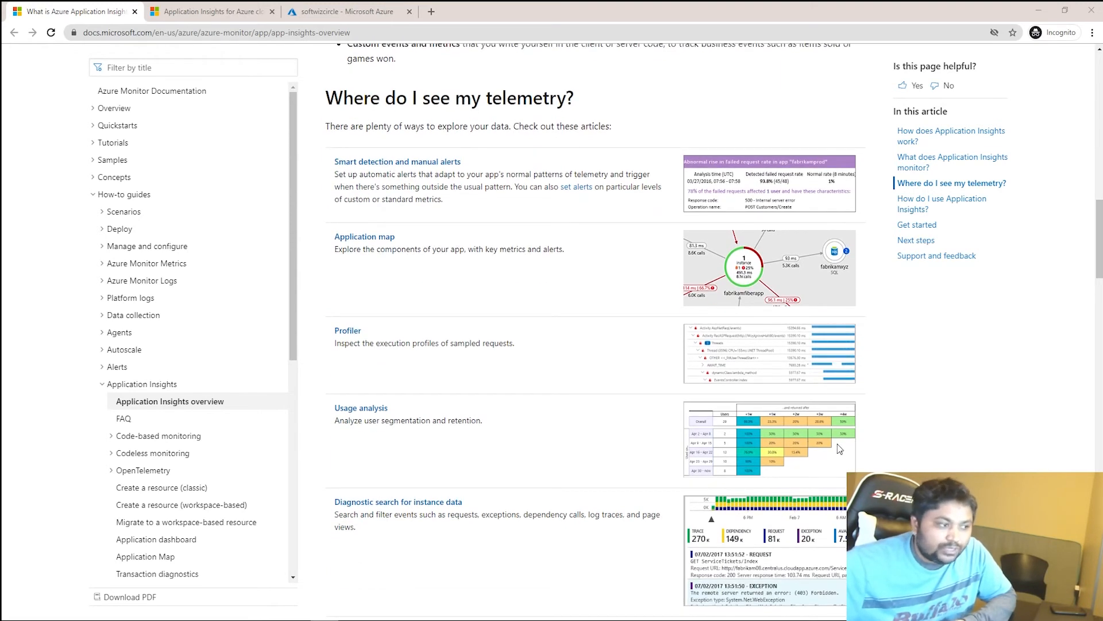
pyautogui.scroll(-3)
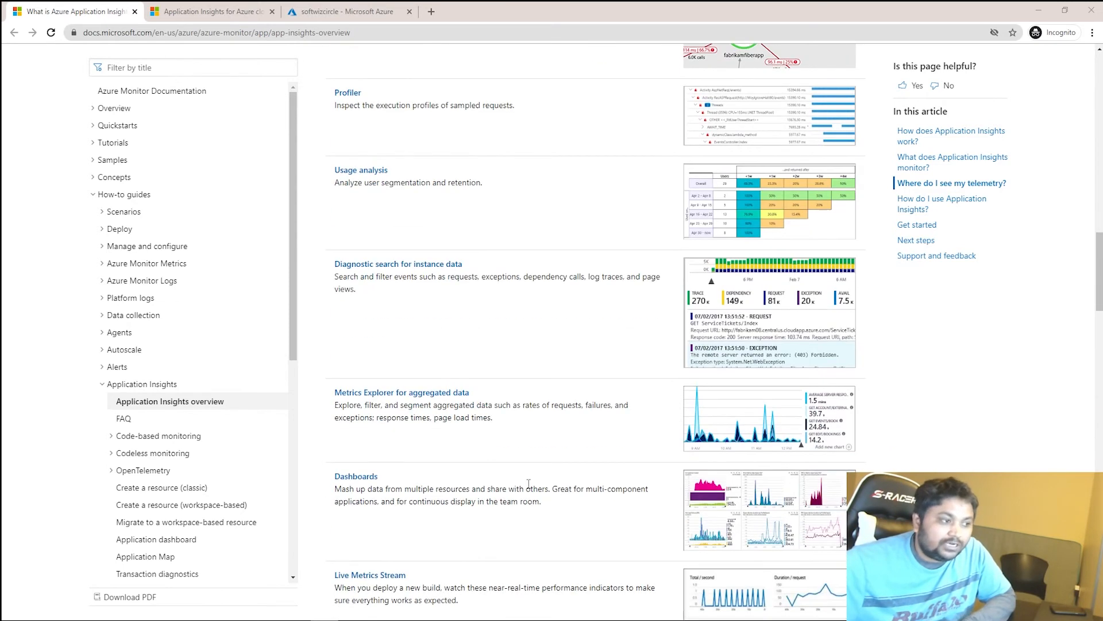
pyautogui.moveTo(772, 451)
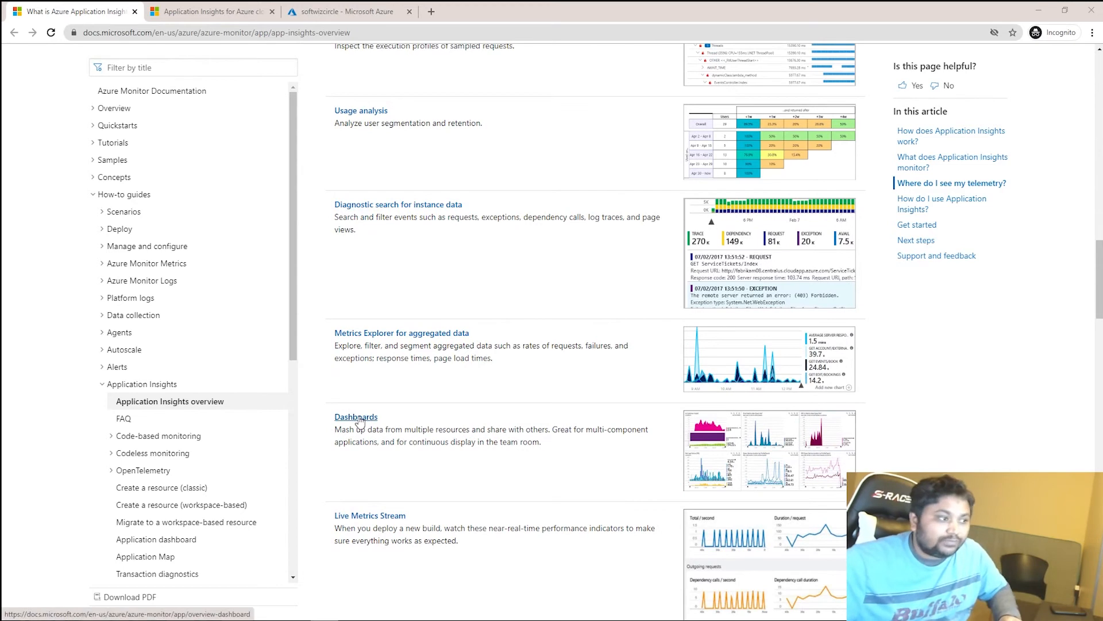
# Step: Open the Dashboards article in a new tab, skim it, and return to the overview article
pyautogui.click(356, 416)
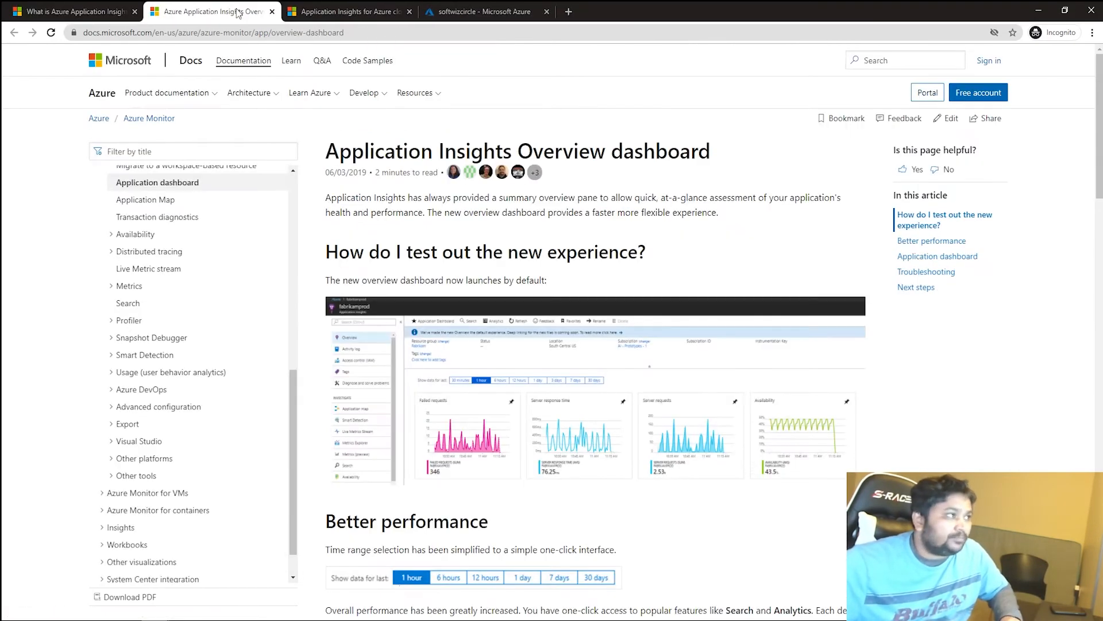
pyautogui.scroll(-3)
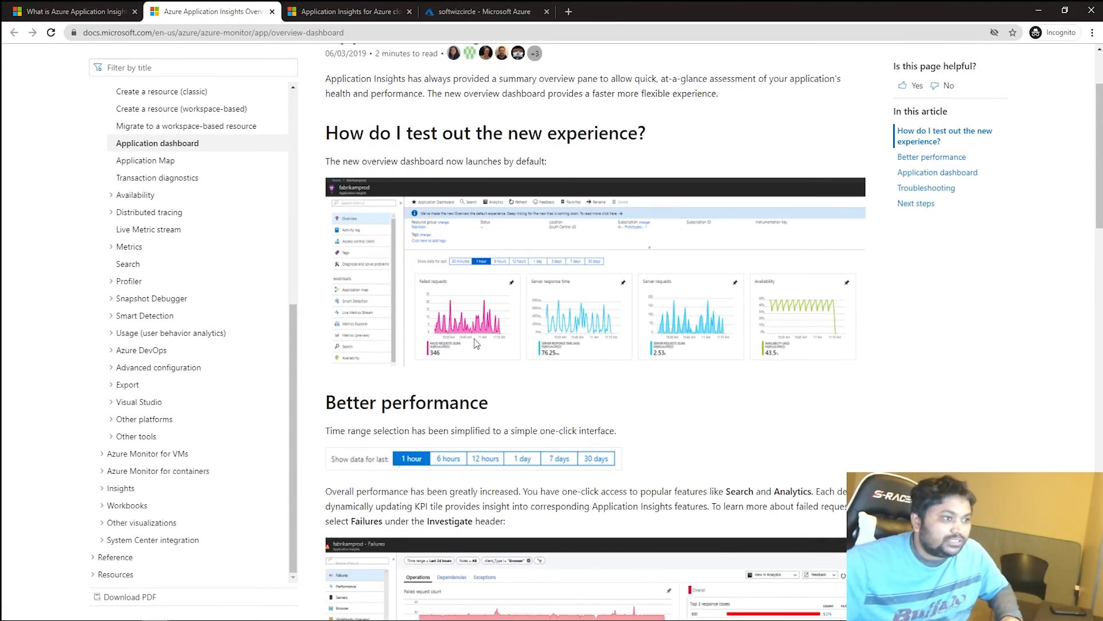
pyautogui.scroll(-3)
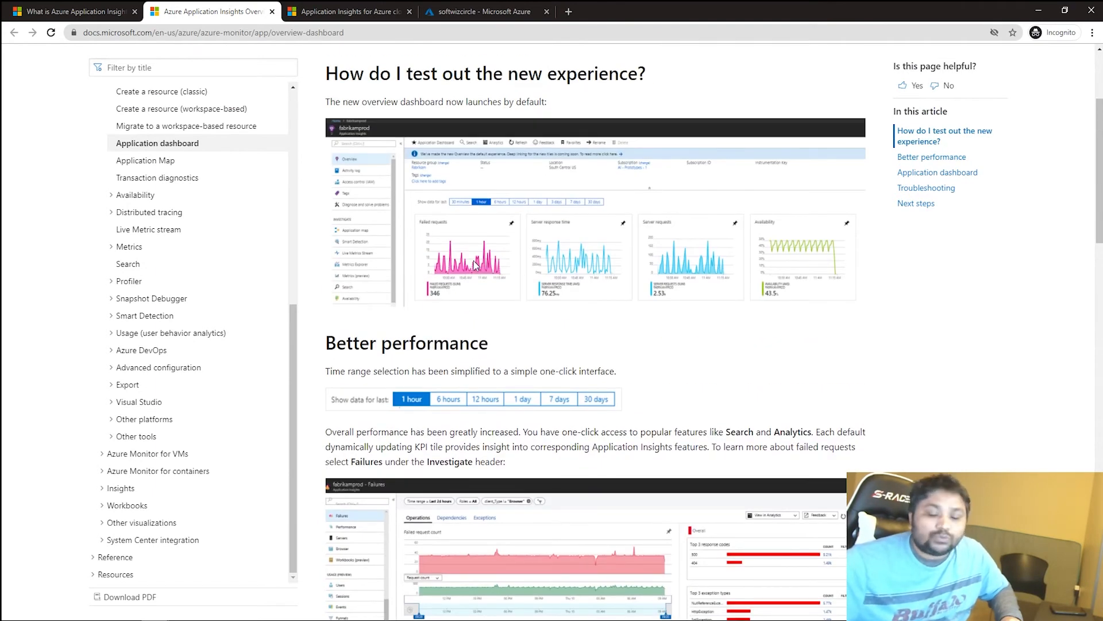
pyautogui.moveTo(833, 275)
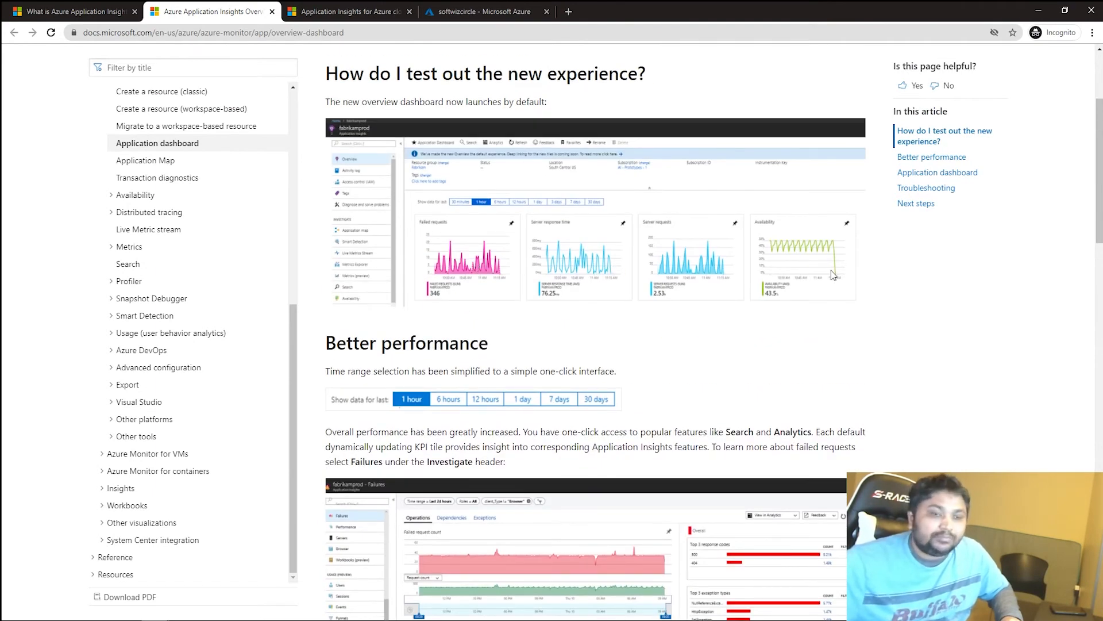
pyautogui.click(71, 11)
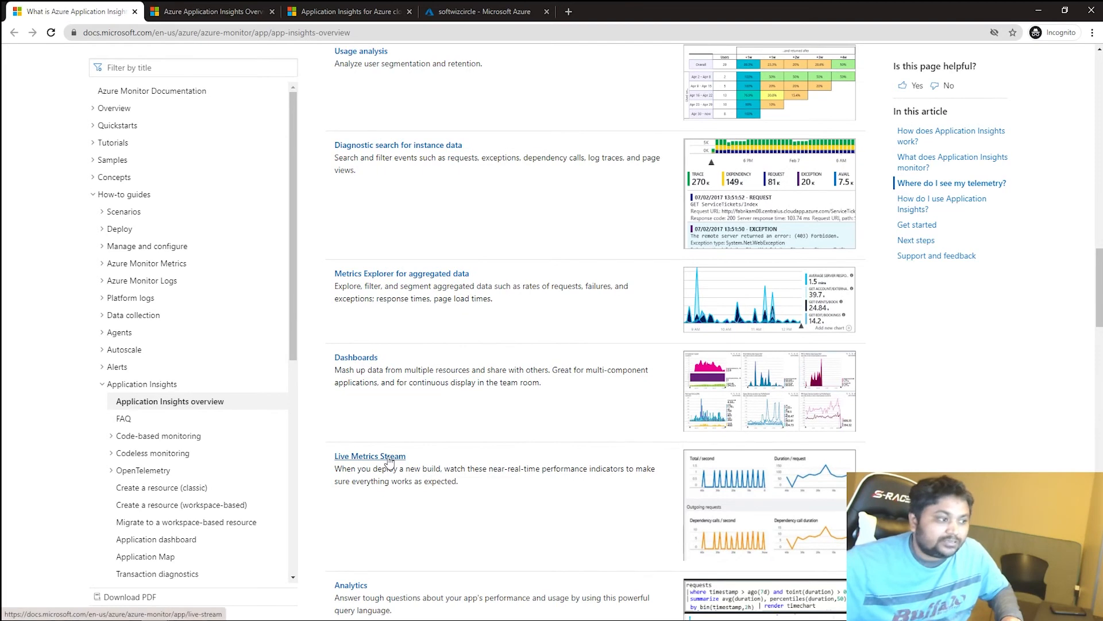
# Step: Open the Live Metrics Stream article and read its Get started section and code sample
pyautogui.click(370, 456)
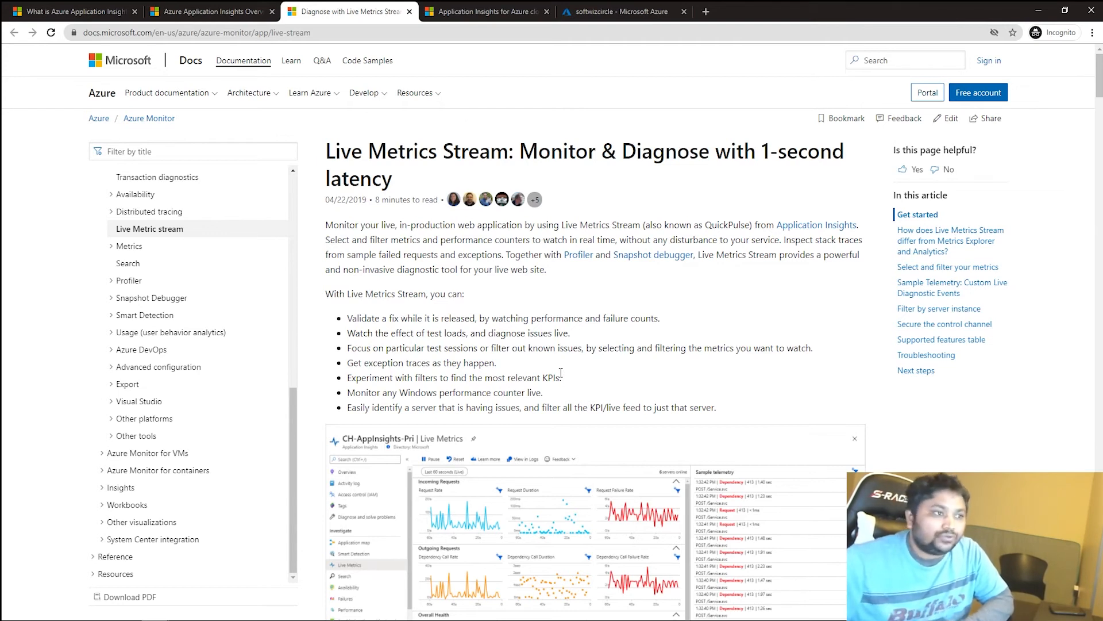
pyautogui.scroll(-3)
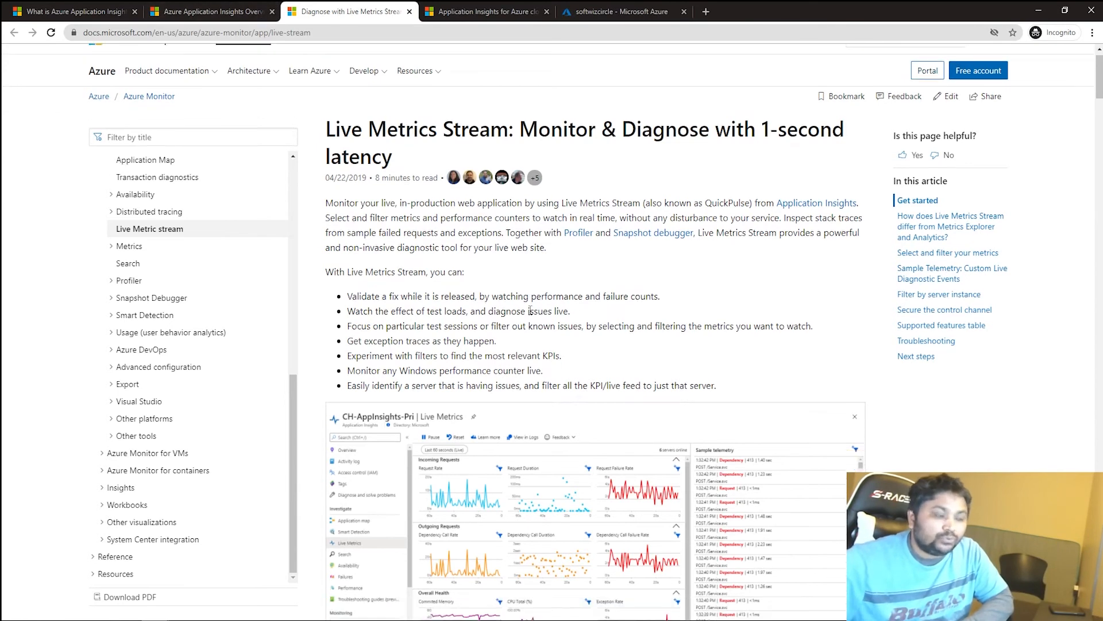
pyautogui.scroll(-3)
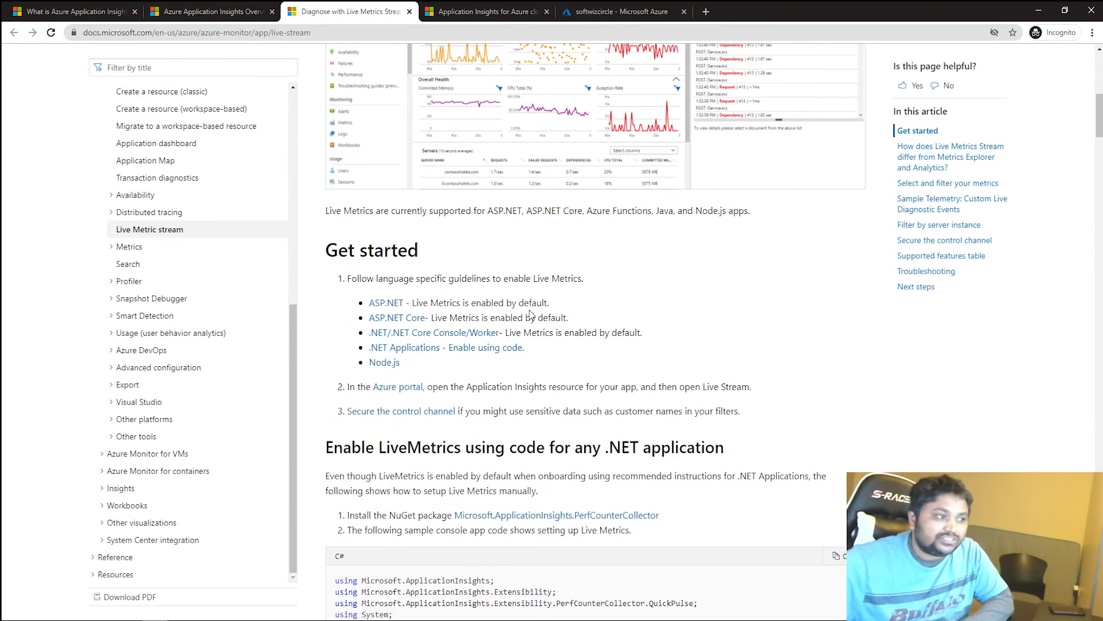
pyautogui.moveTo(660, 289)
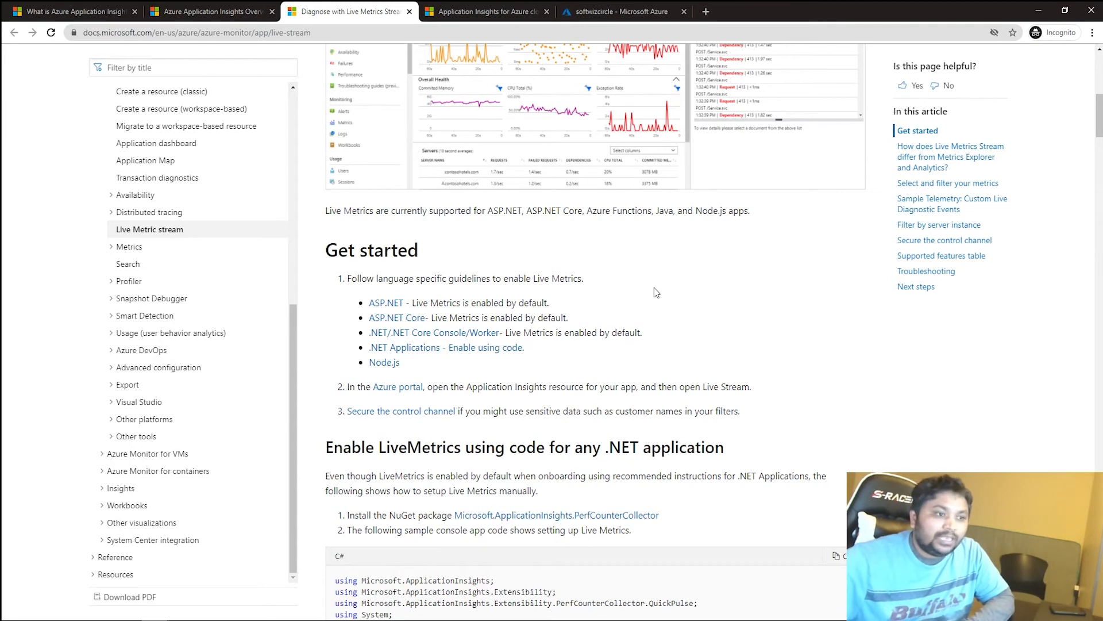
pyautogui.scroll(-3)
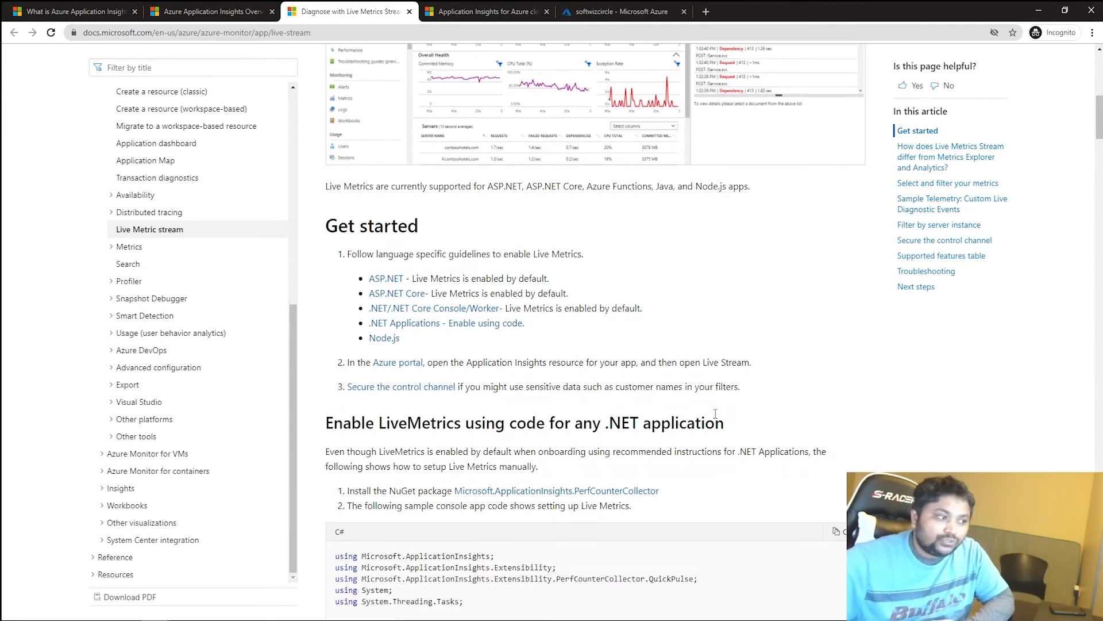
pyautogui.scroll(-3)
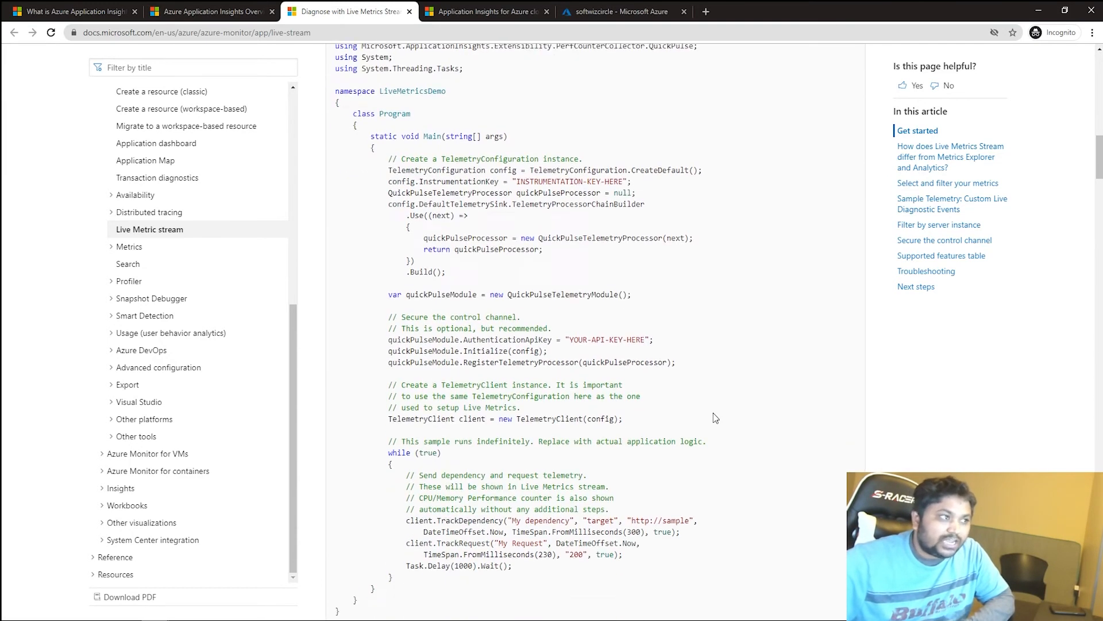
pyautogui.scroll(-3)
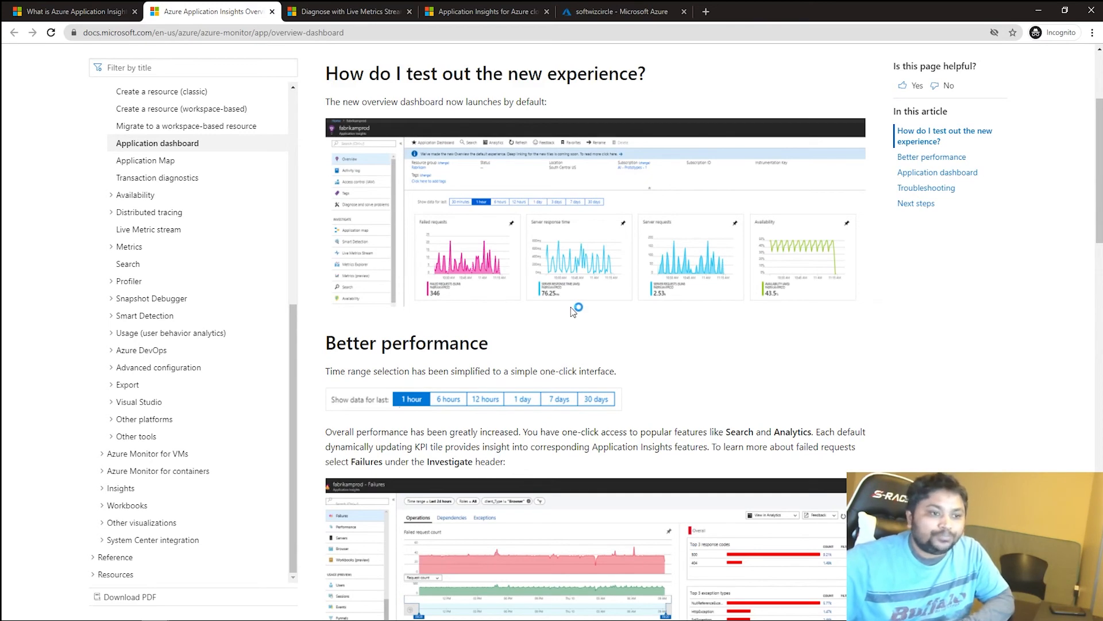
pyautogui.moveTo(546, 257)
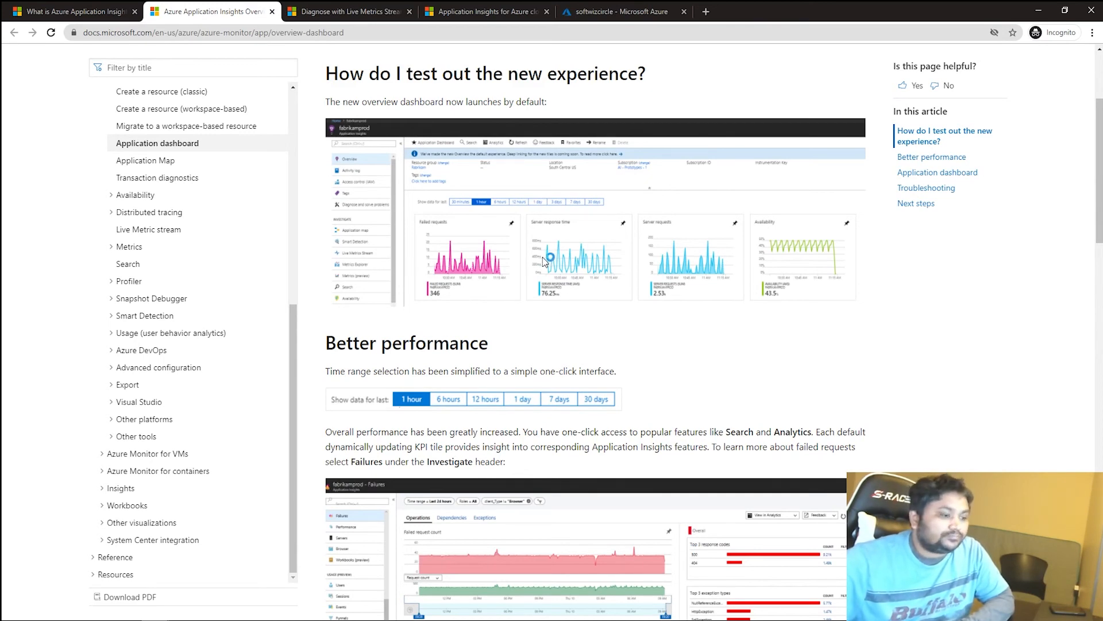
pyautogui.scroll(-3)
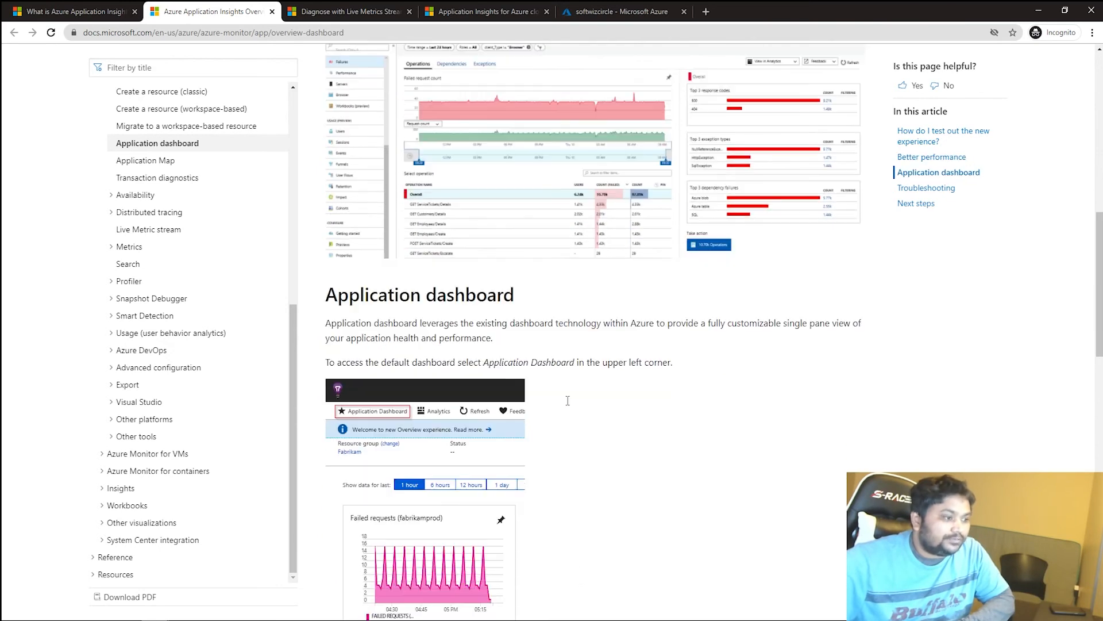
pyautogui.scroll(-3)
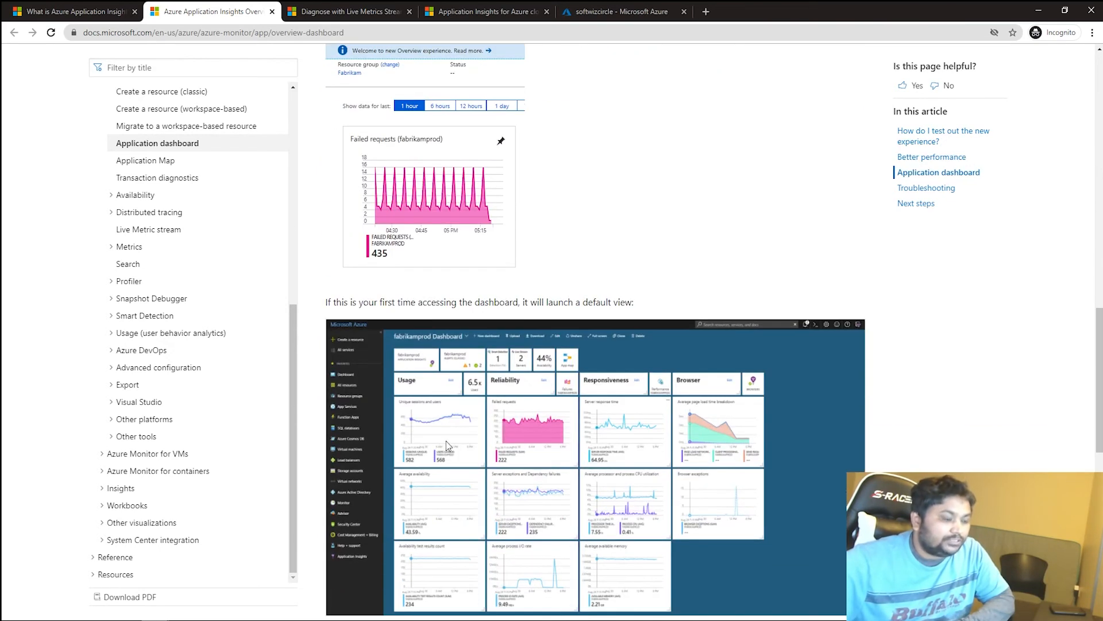
pyautogui.scroll(-3)
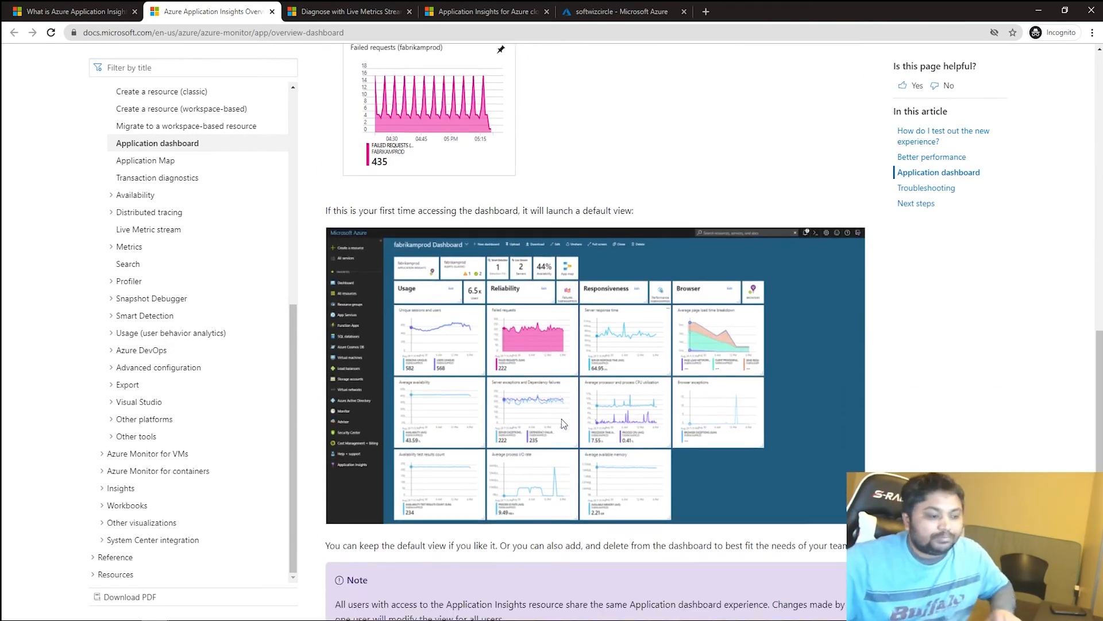
pyautogui.scroll(-3)
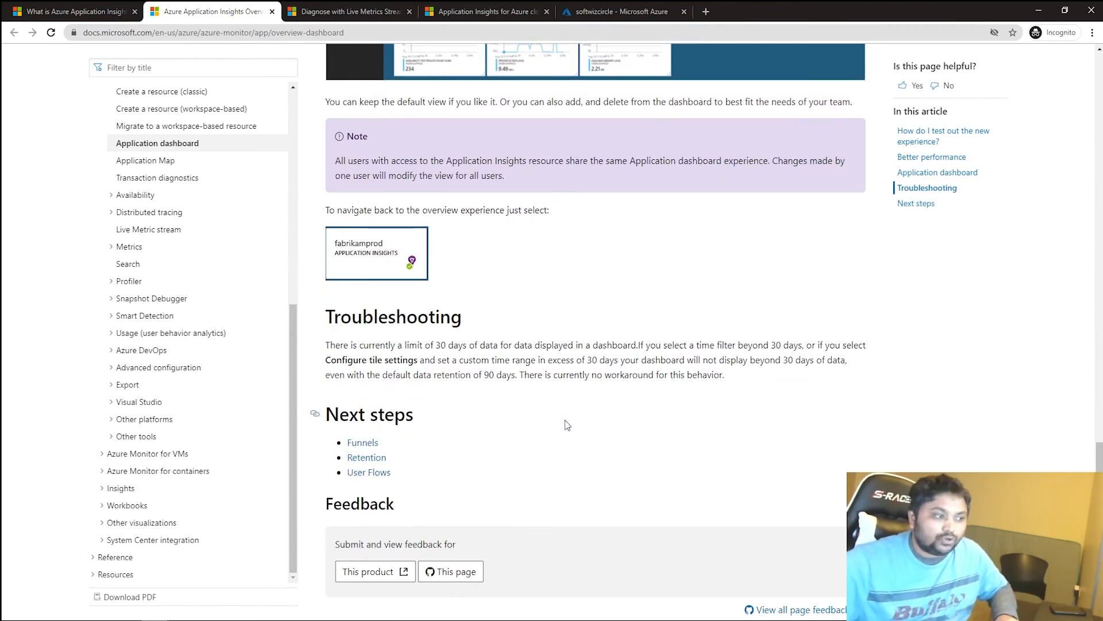
# Step: Read the User Flows article on navigation patterns, then go back to the Azure portal
pyautogui.click(369, 471)
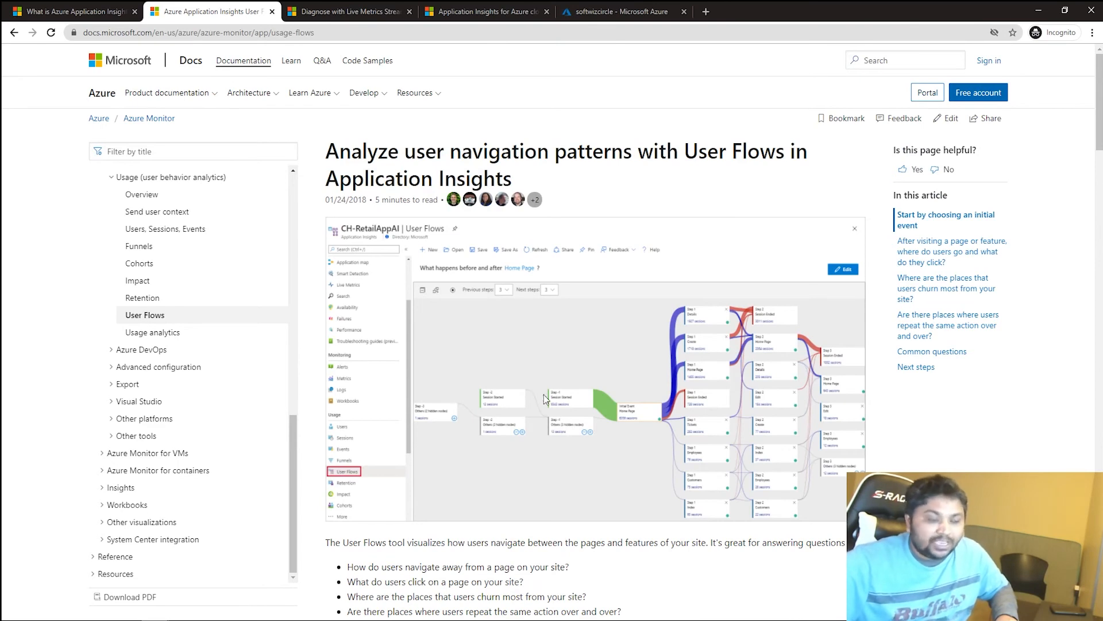
pyautogui.moveTo(720, 342)
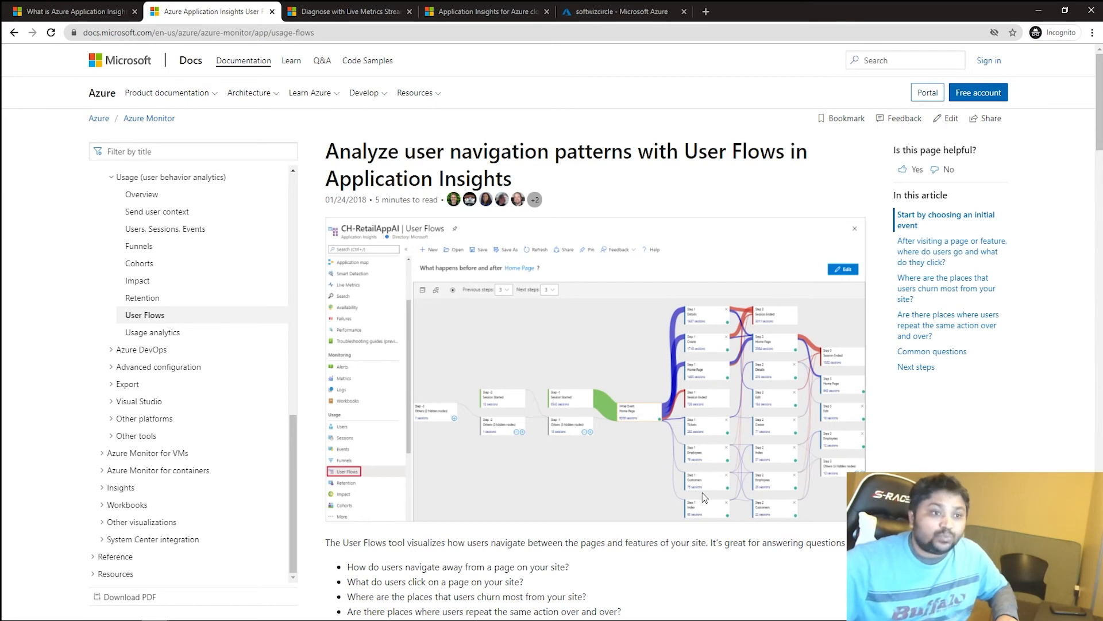
pyautogui.scroll(-3)
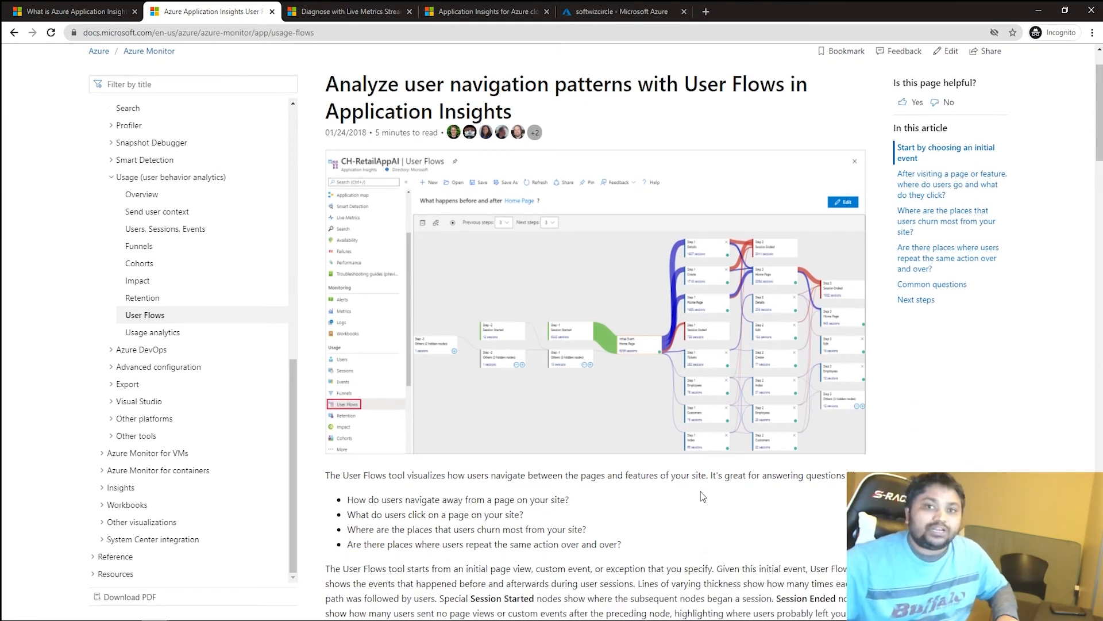
pyautogui.scroll(-3)
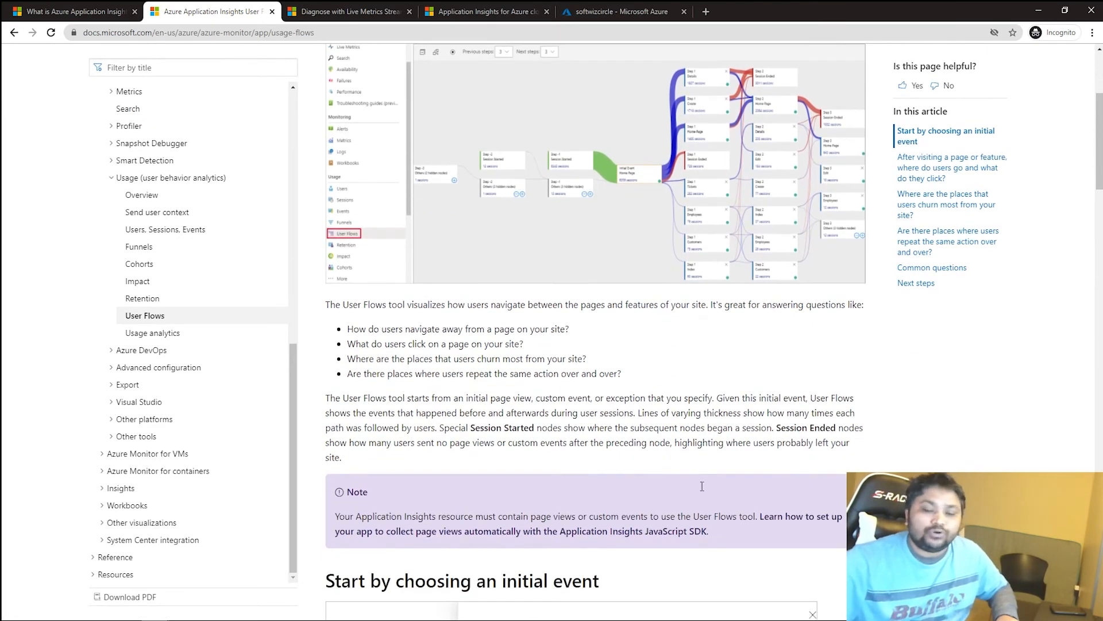
pyautogui.scroll(-3)
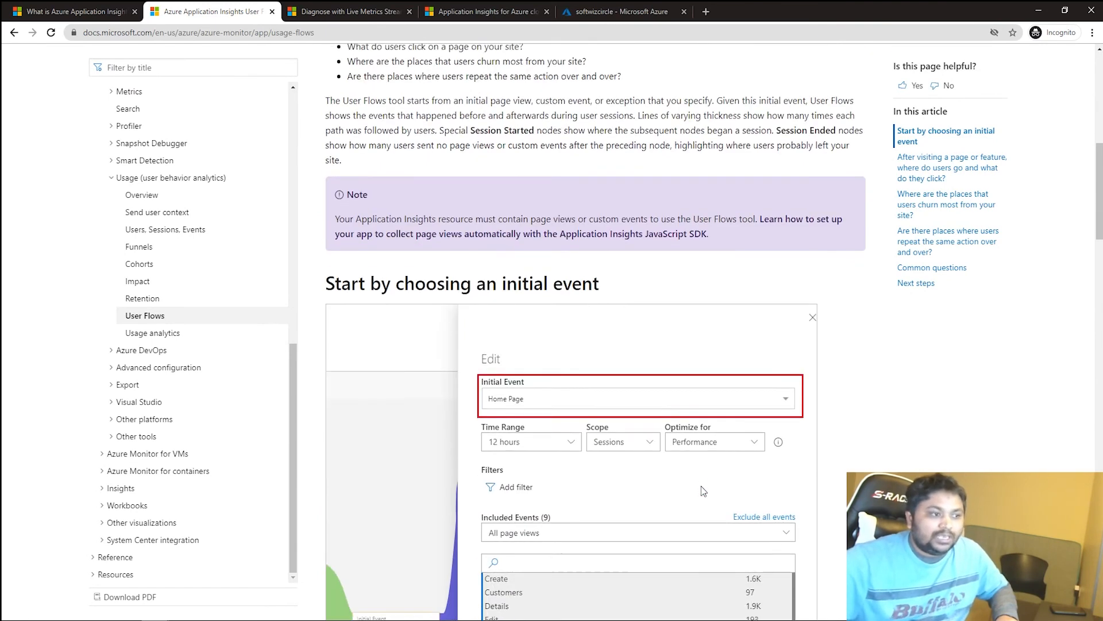
pyautogui.scroll(-3)
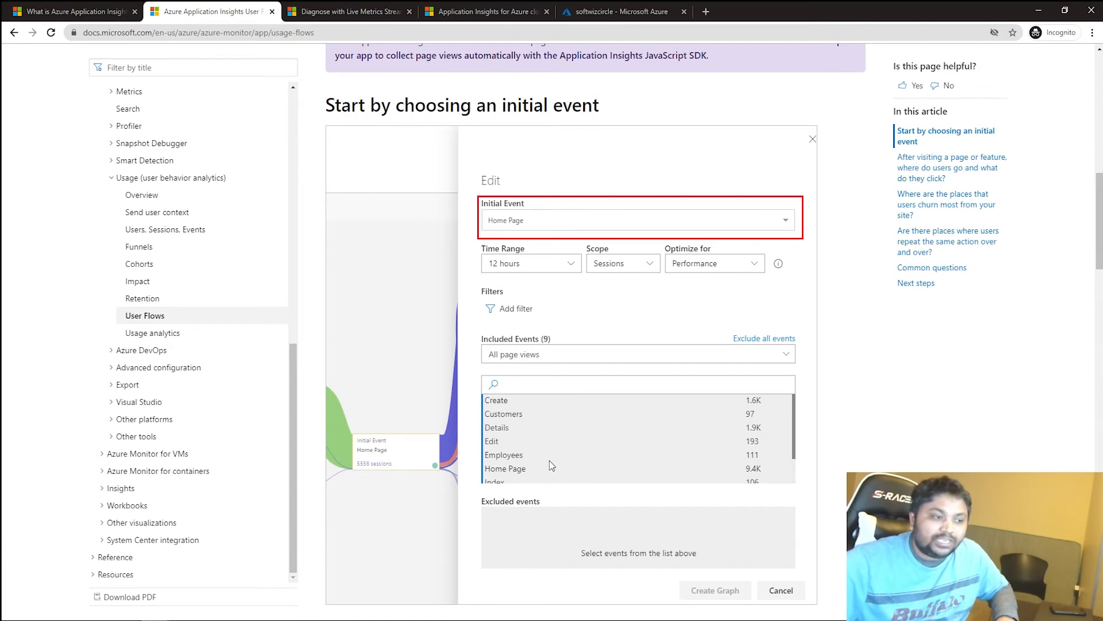
pyautogui.moveTo(529, 495)
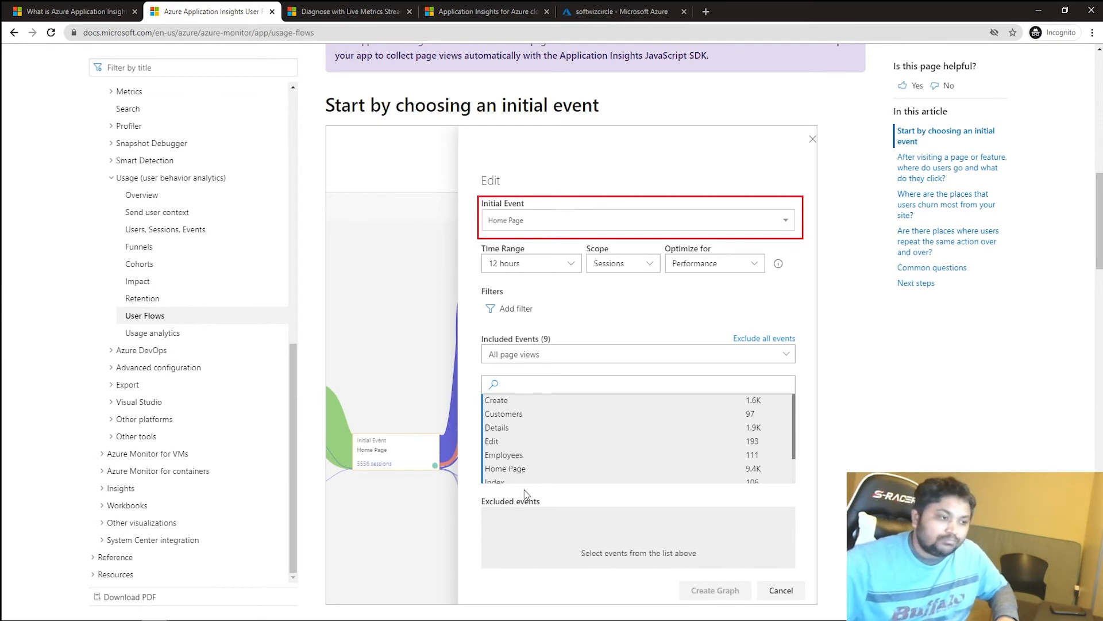
pyautogui.moveTo(607, 414)
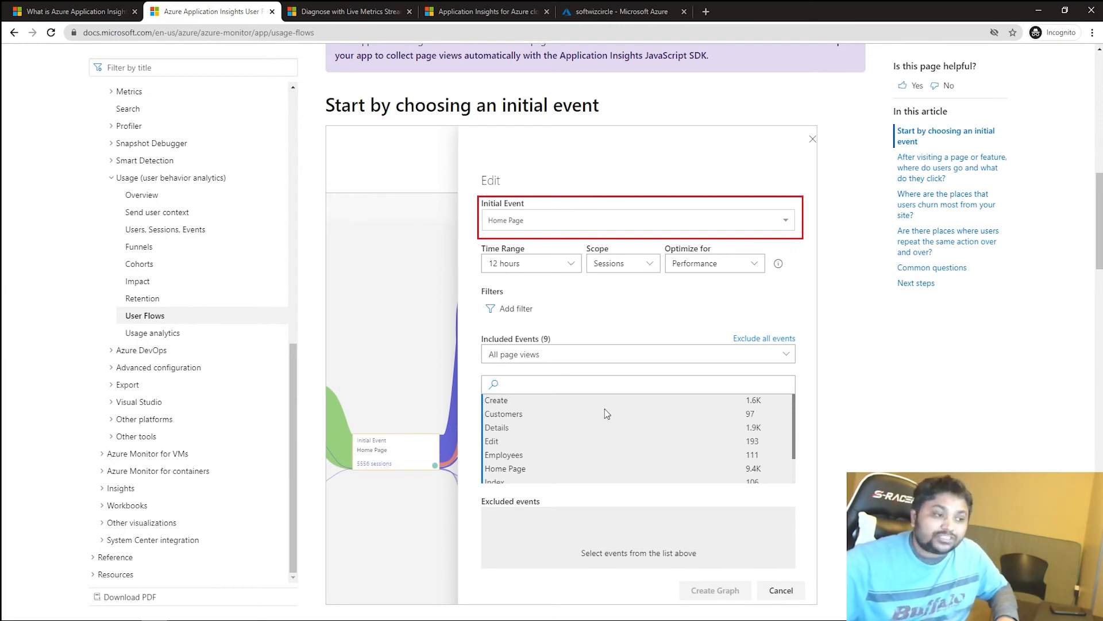
pyautogui.scroll(-3)
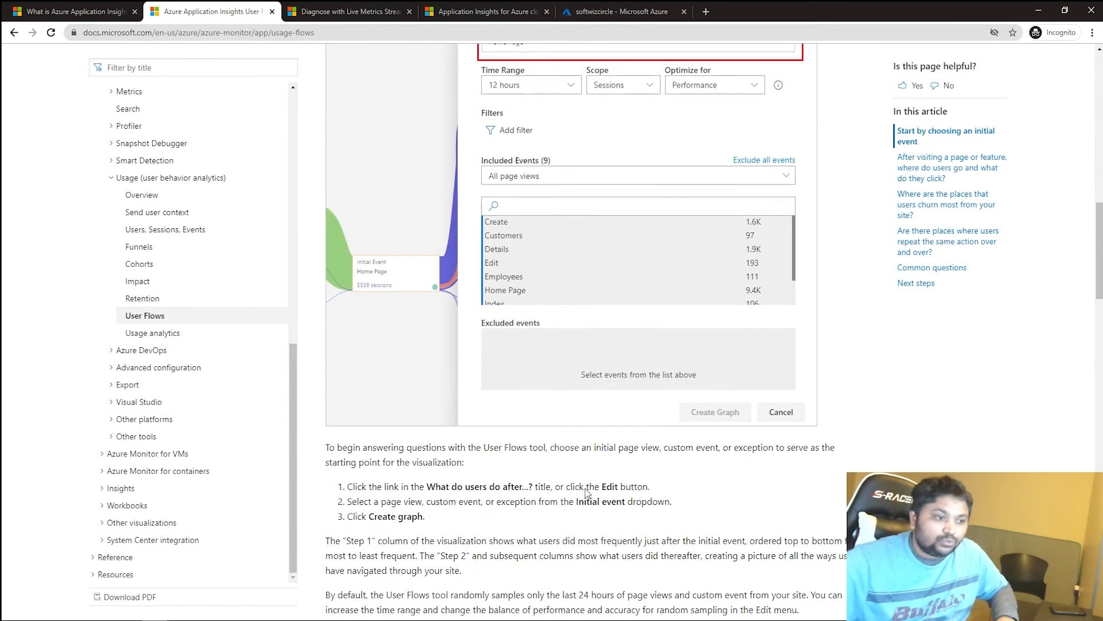
pyautogui.scroll(-3)
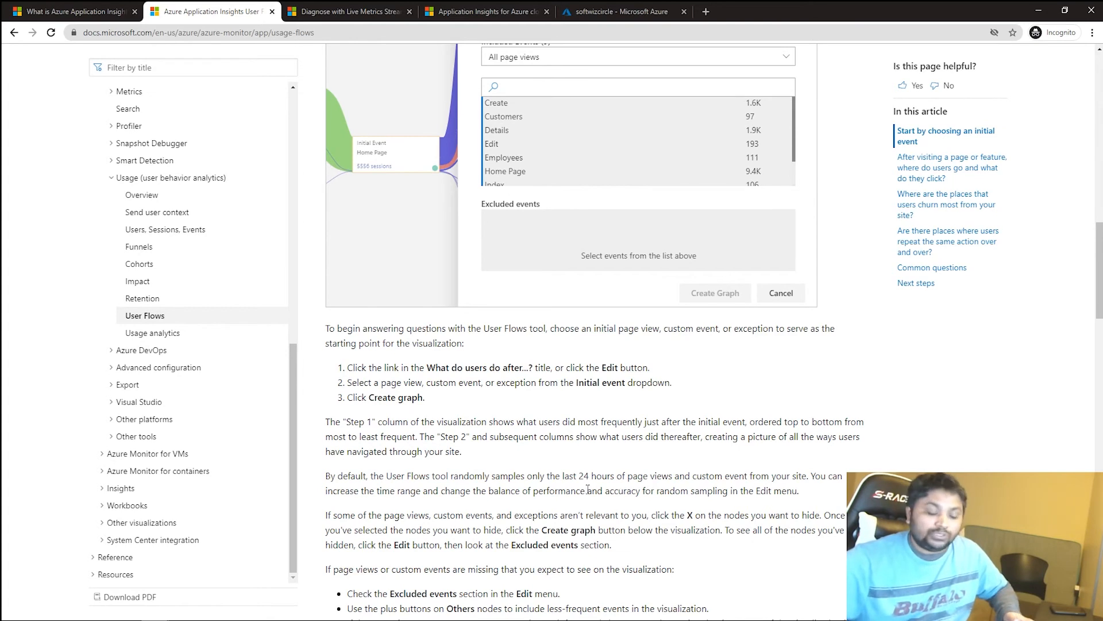
pyautogui.moveTo(558, 121)
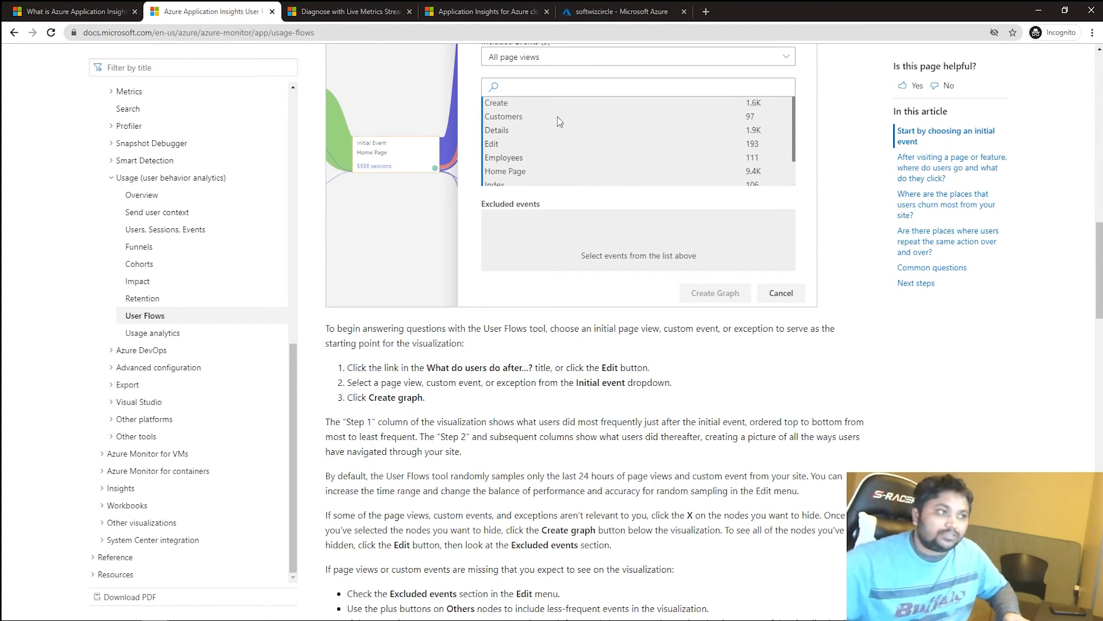
pyautogui.moveTo(591, 426)
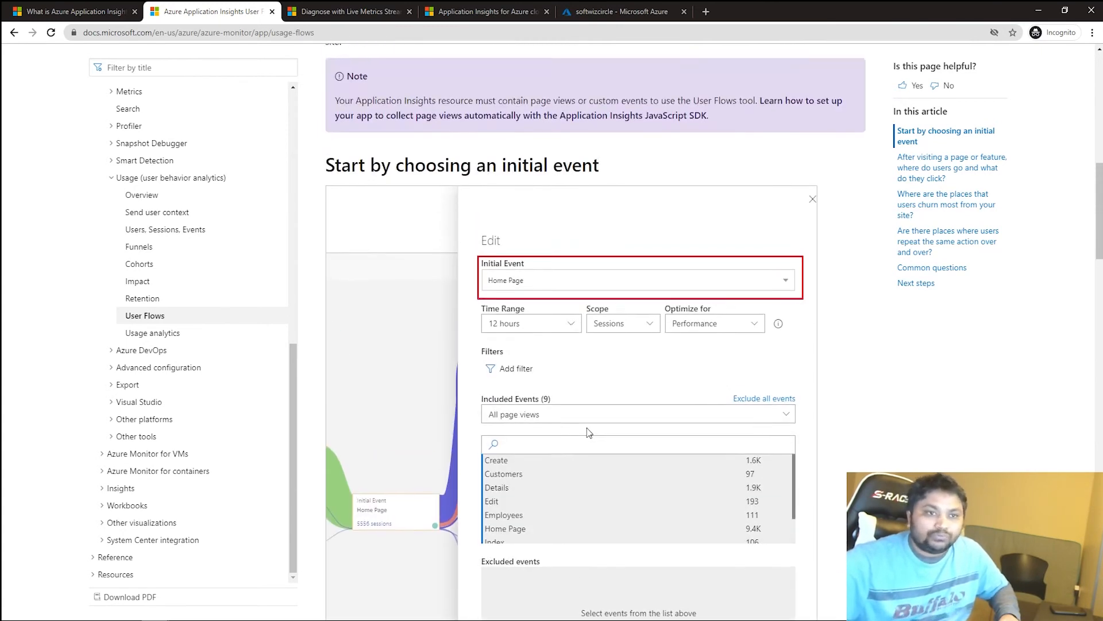
pyautogui.scroll(3)
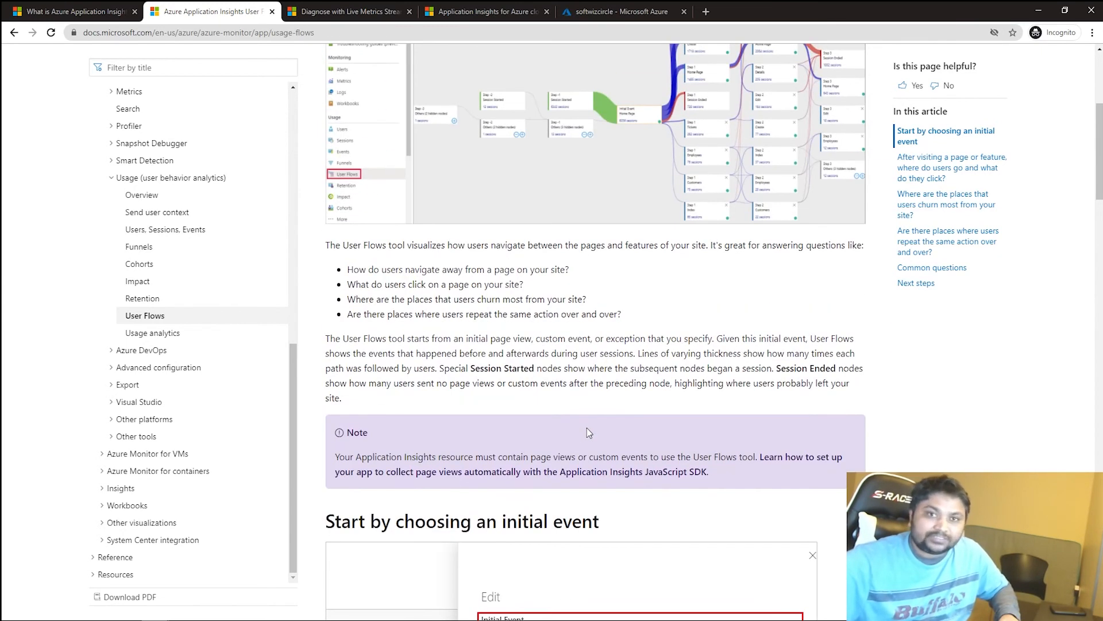
pyautogui.scroll(3)
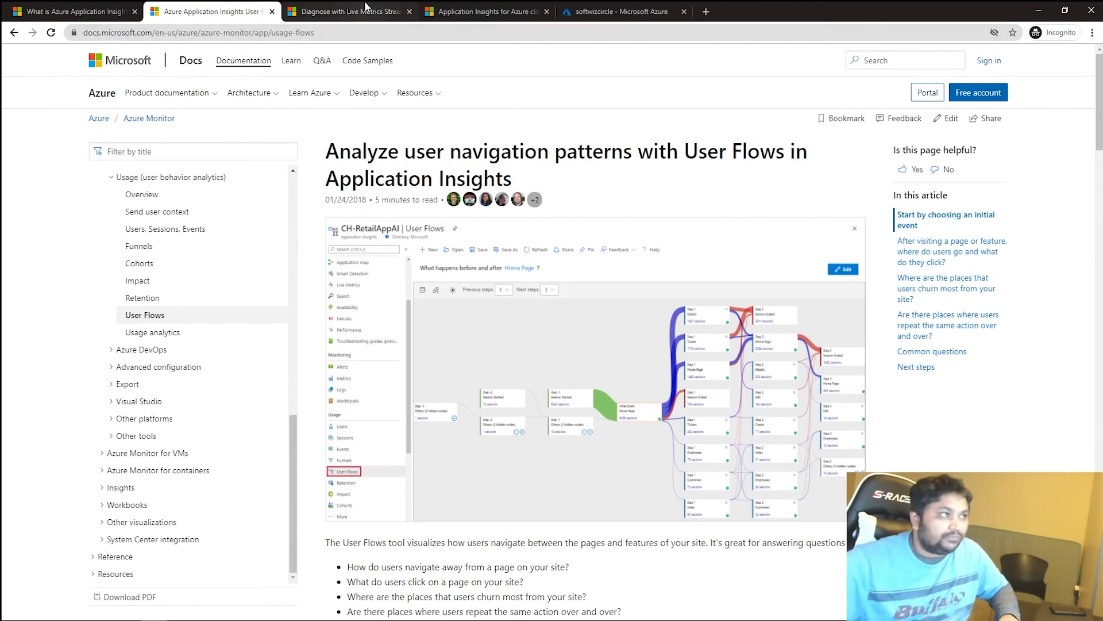
pyautogui.click(207, 8)
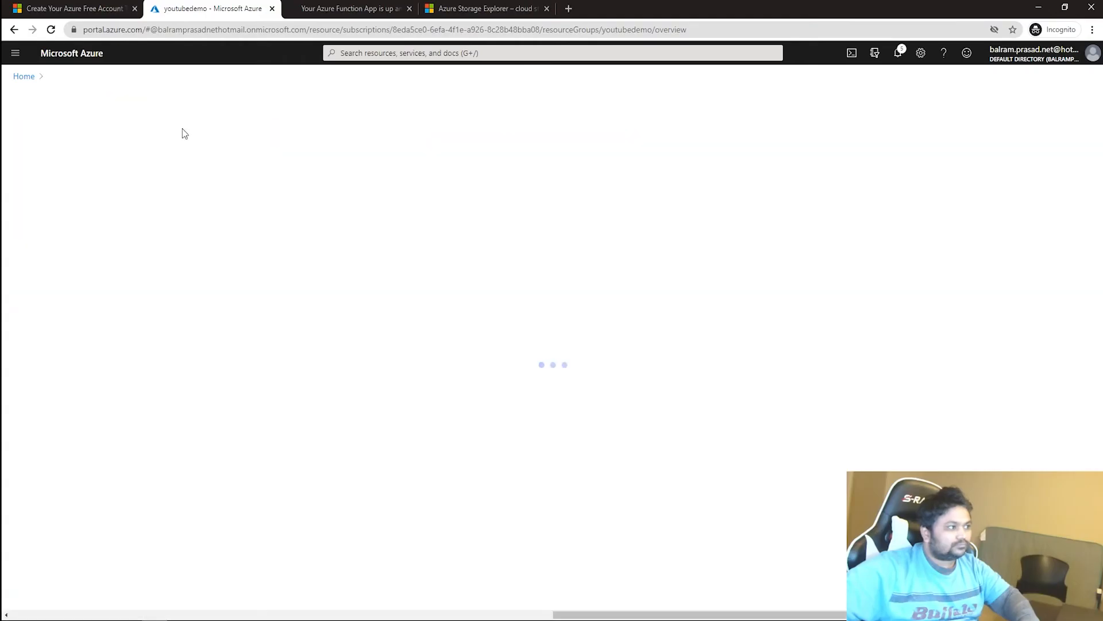
# Step: Search 'app' in Create a resource and start creating an Application Insights resource
pyautogui.write('appl')
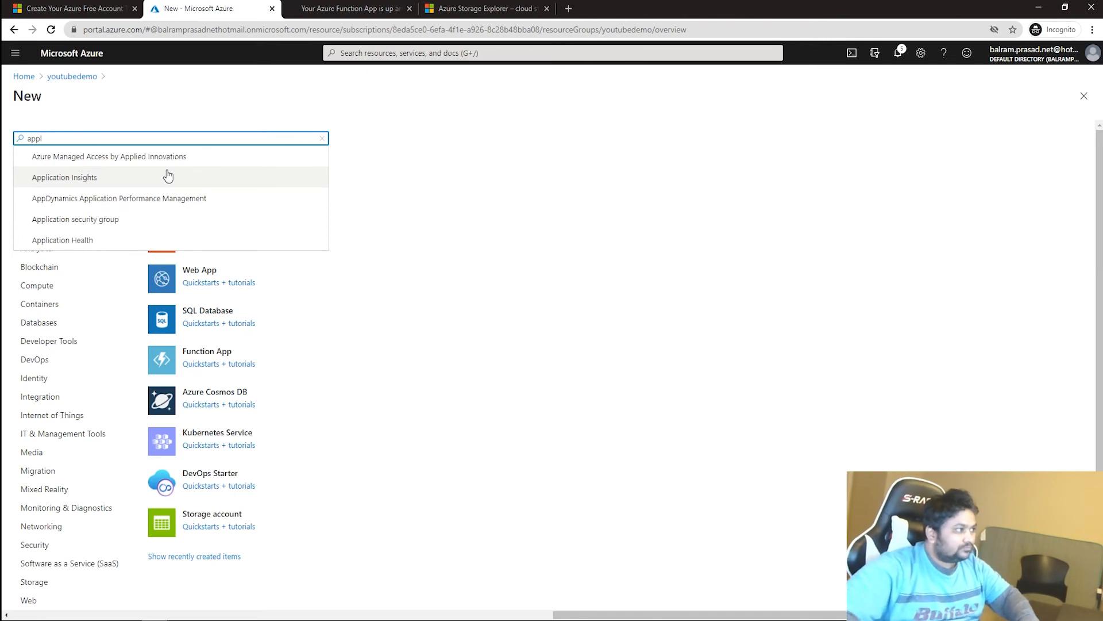
pyautogui.click(64, 176)
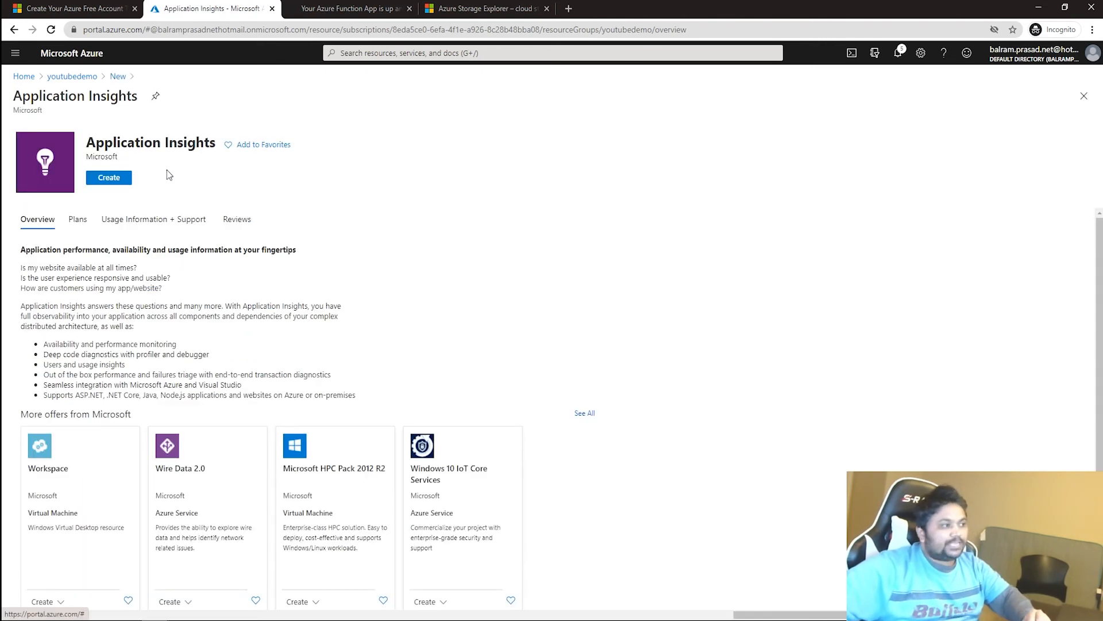
pyautogui.click(109, 178)
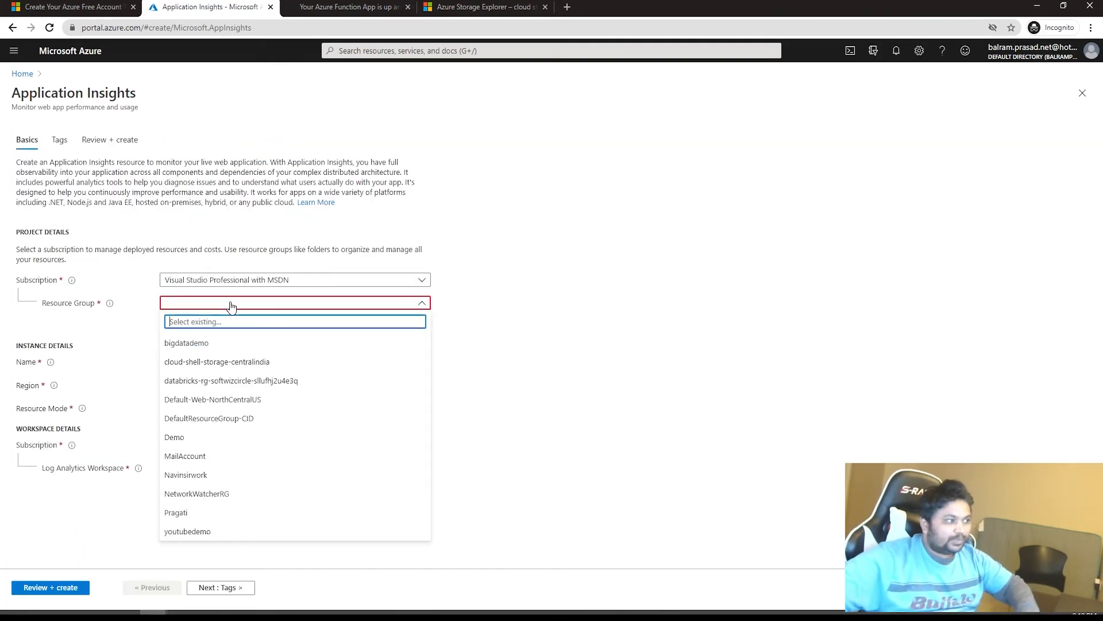
# Step: Choose resource group youtubedemo, name the resource softwizcircle, and set region (Asia Pacific) East Asia
pyautogui.click(187, 531)
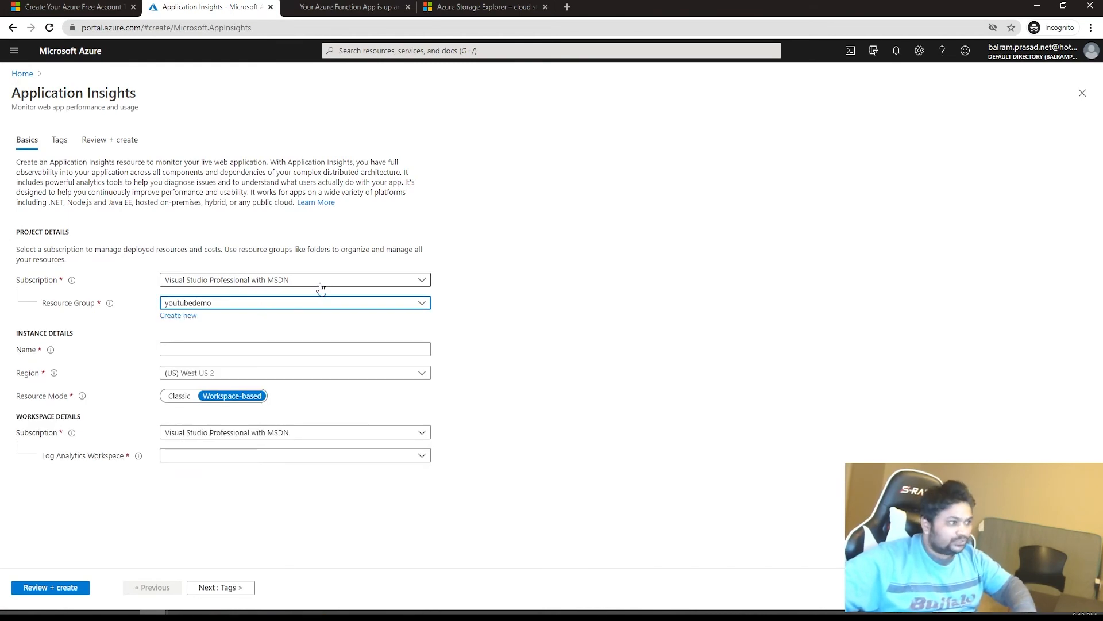
pyautogui.click(295, 349)
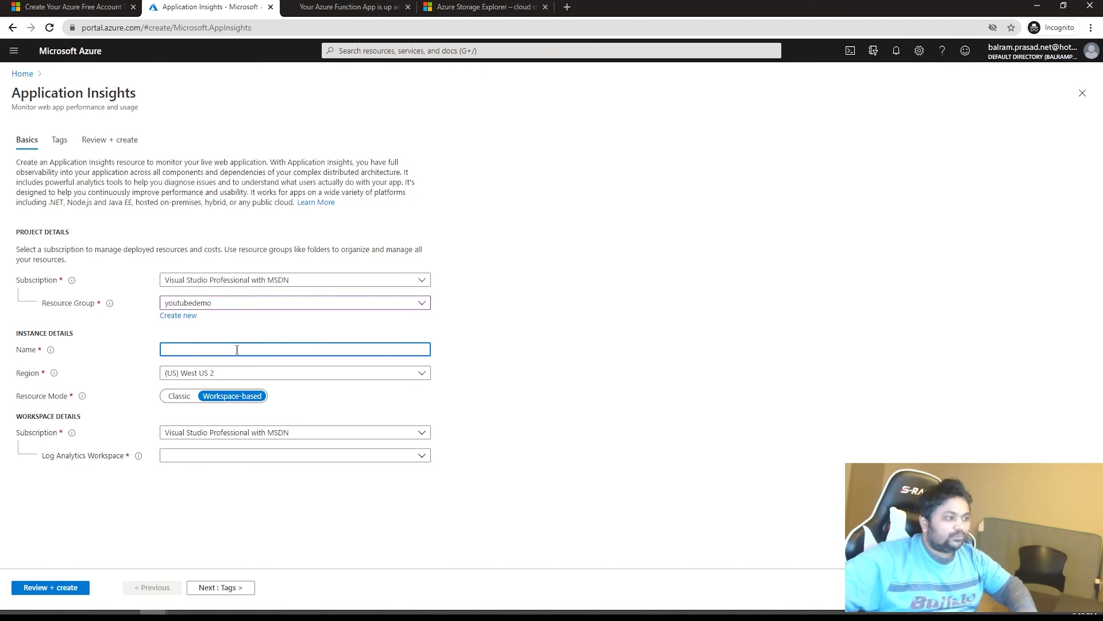
pyautogui.write('softwizcircle')
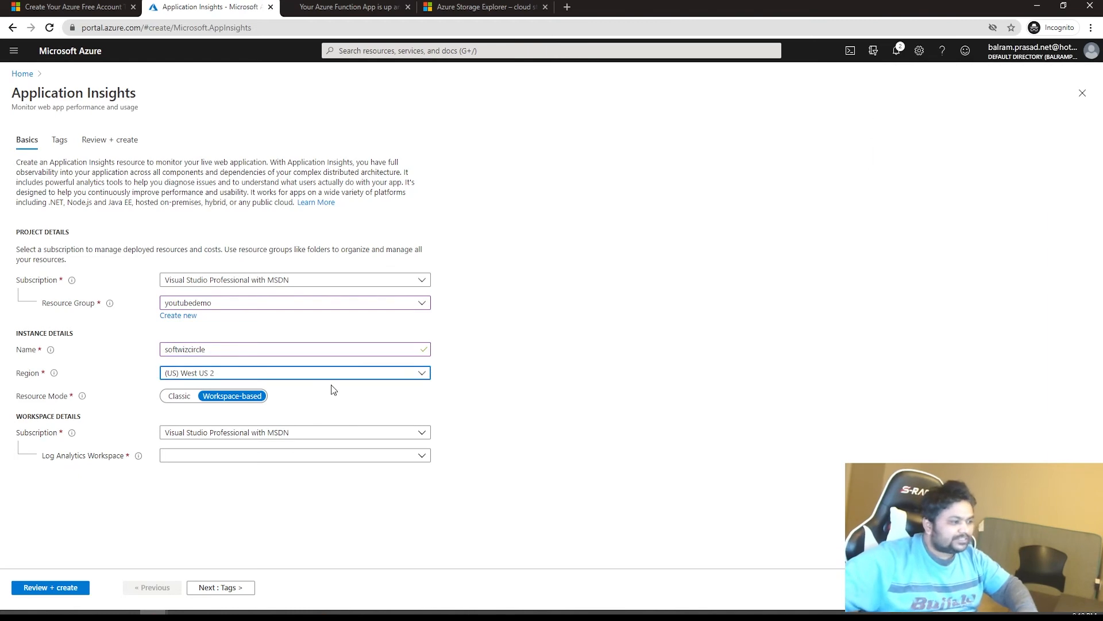
pyautogui.click(295, 372)
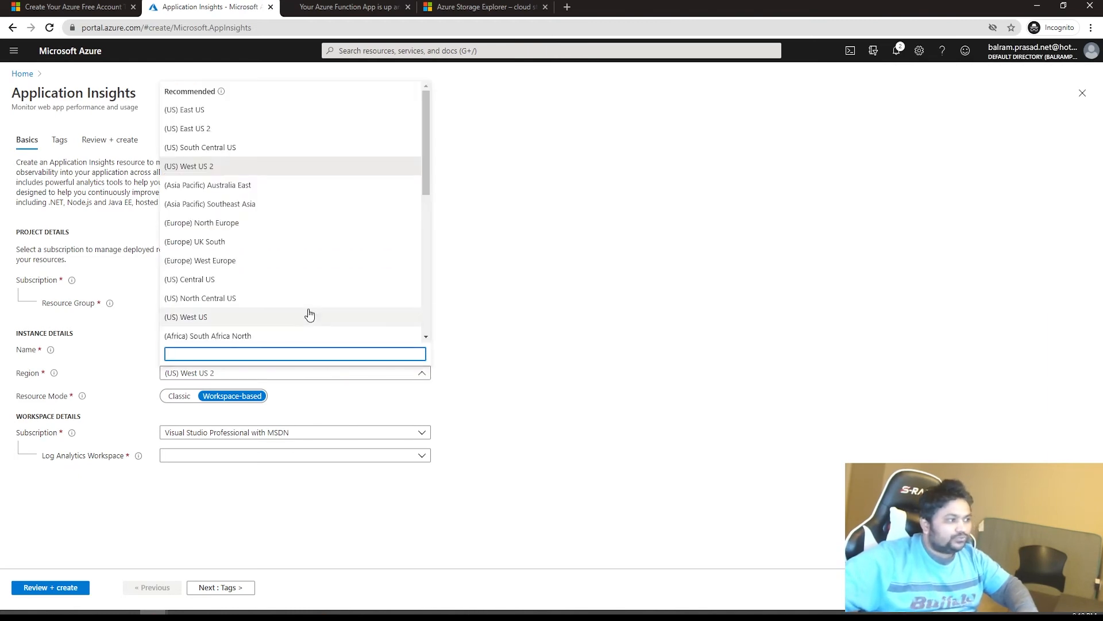
pyautogui.scroll(-3)
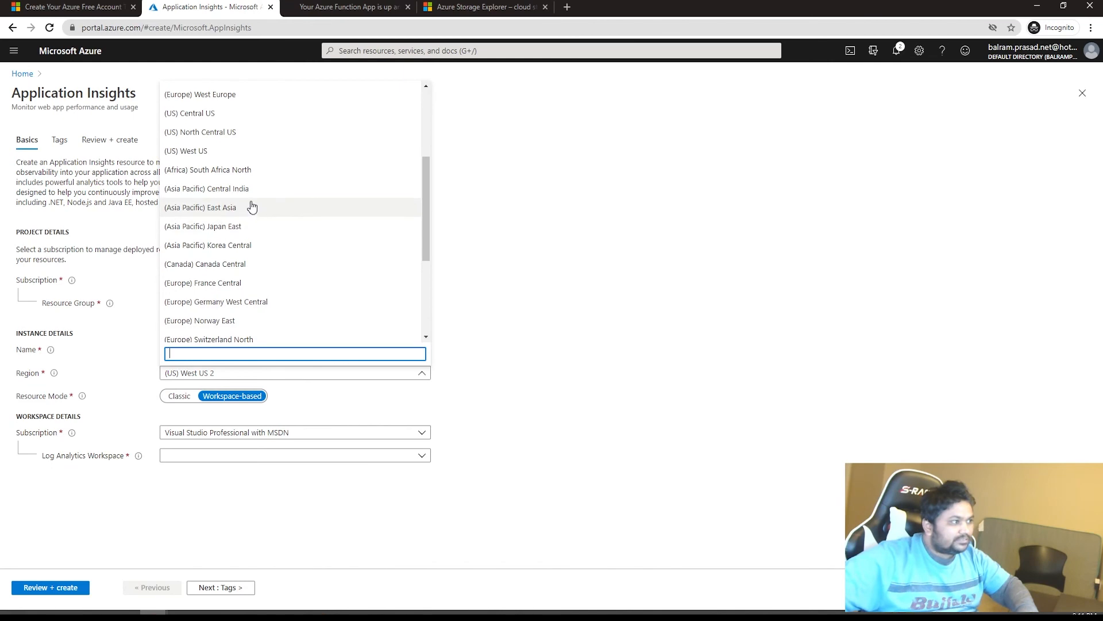
pyautogui.moveTo(259, 267)
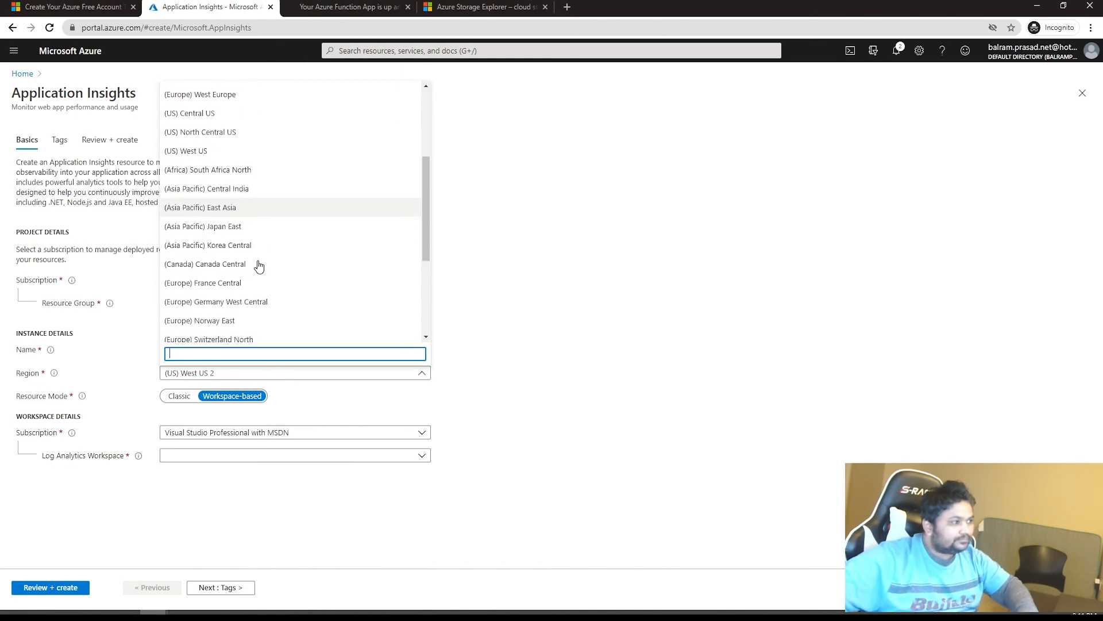
pyautogui.scroll(-3)
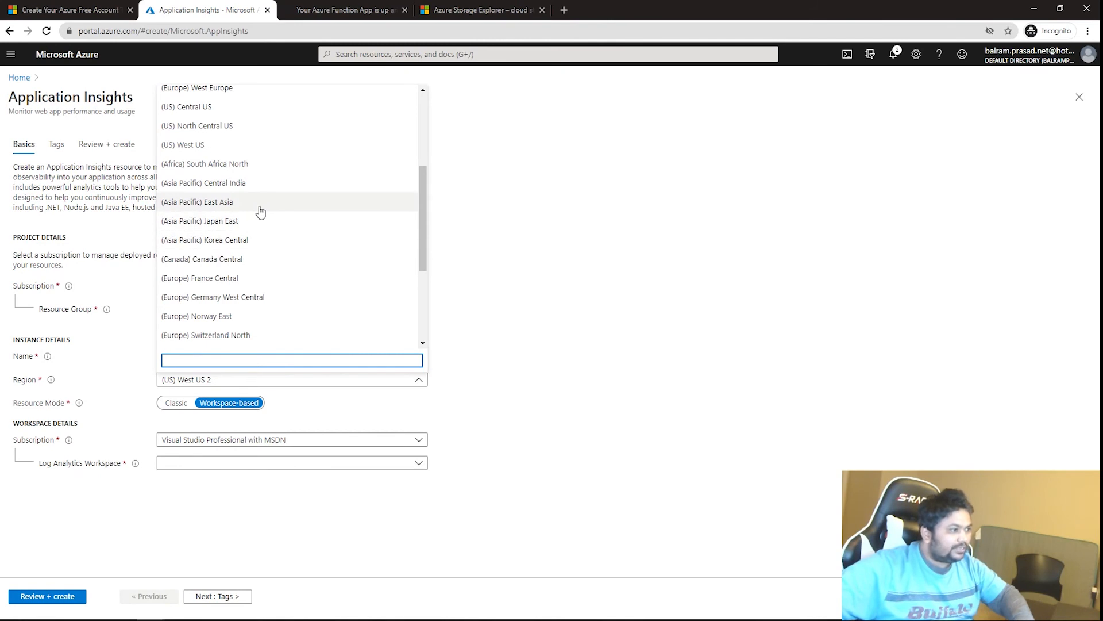
pyautogui.click(197, 201)
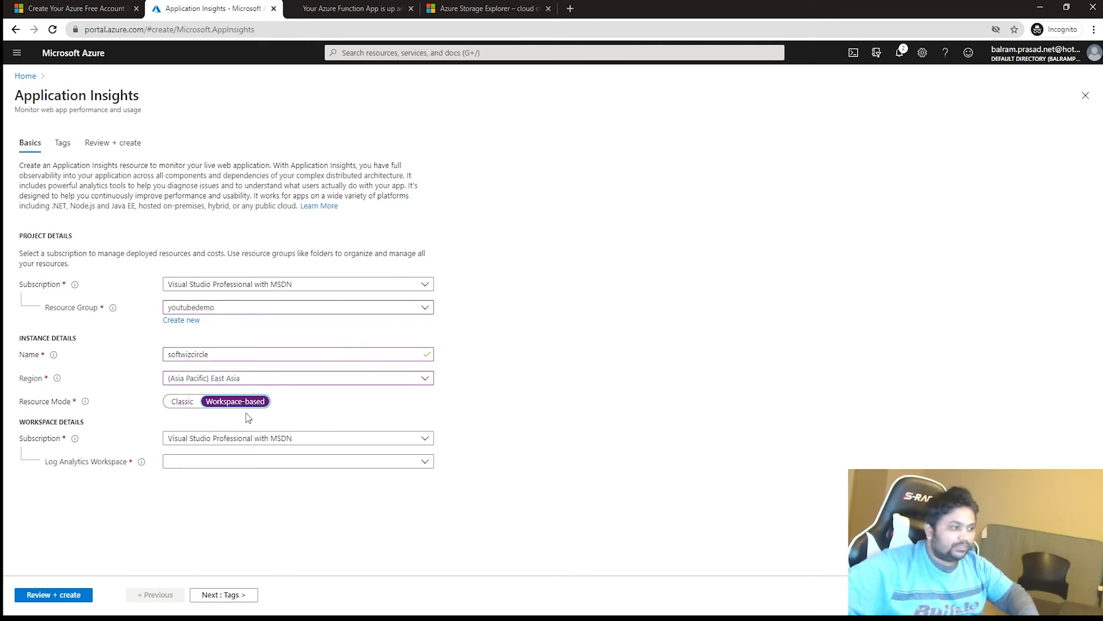
pyautogui.moveTo(110, 472)
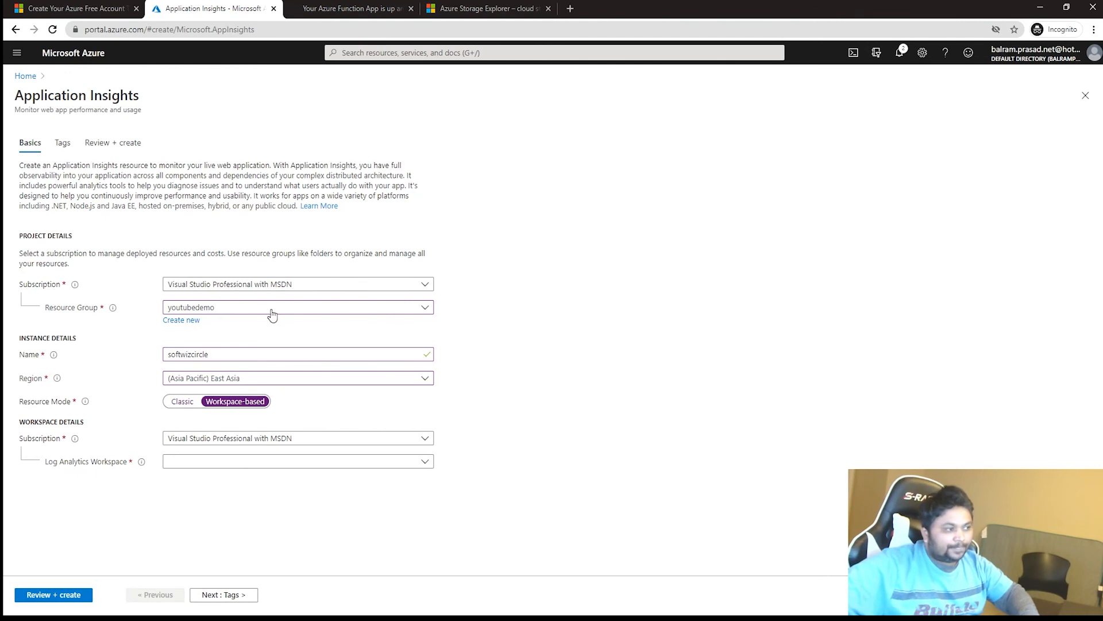
pyautogui.moveTo(262, 333)
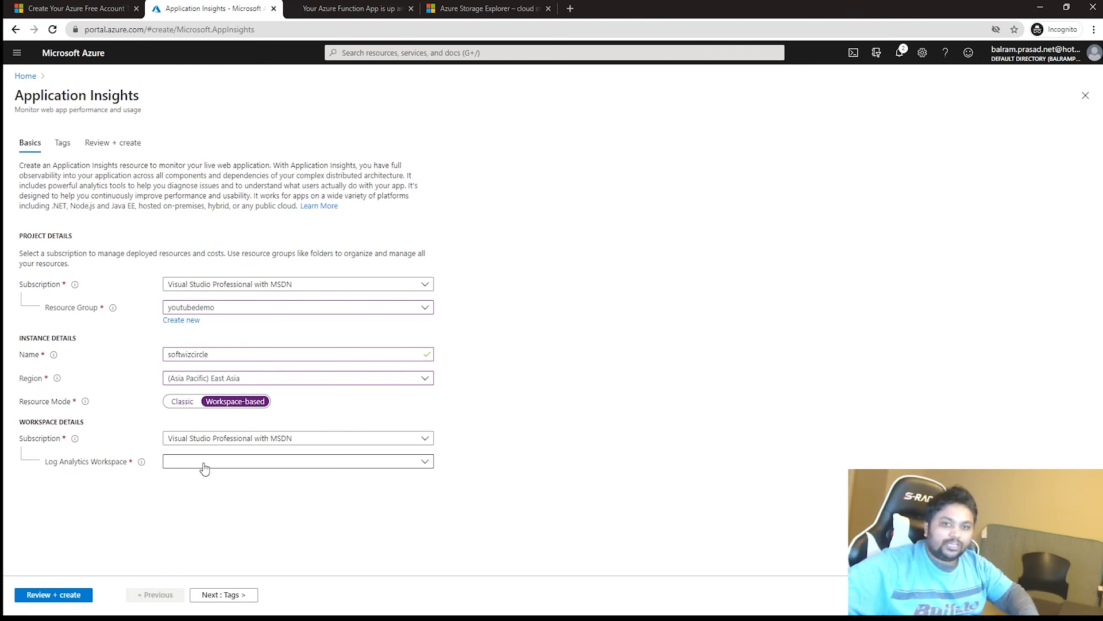
# Step: Check Log Analytics workspace, set Resource Mode to Classic, and advance to Tags
pyautogui.click(295, 461)
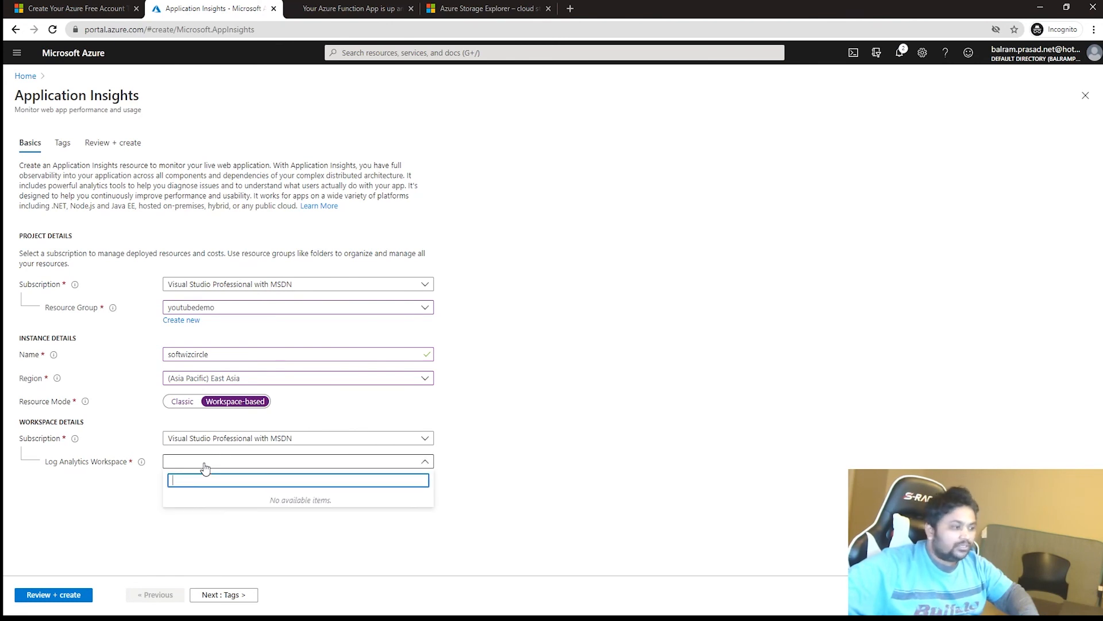
pyautogui.click(181, 401)
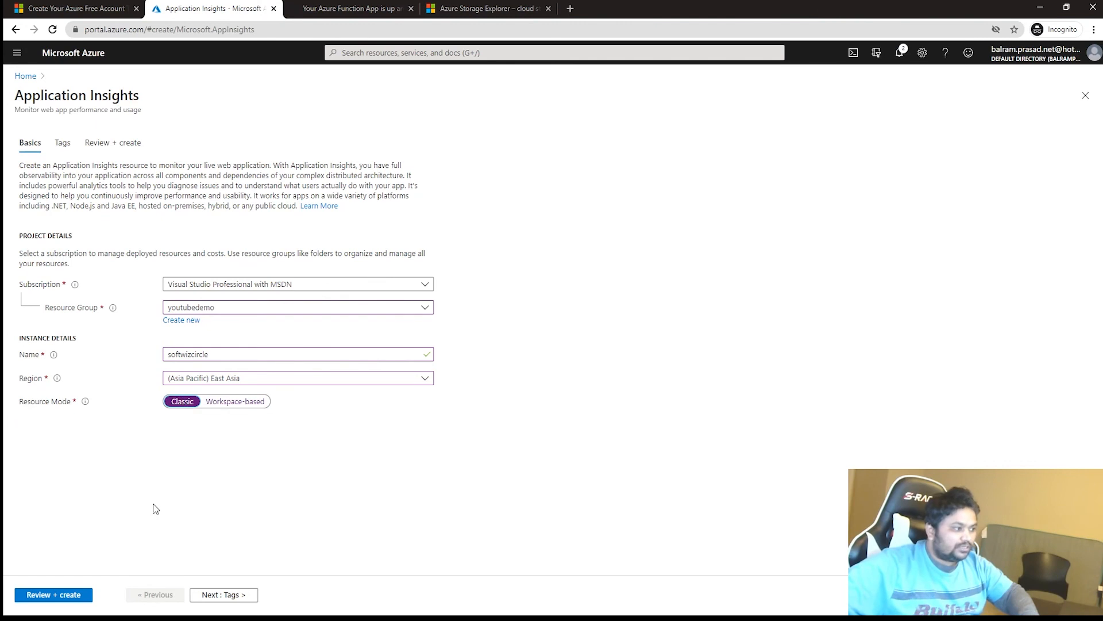
pyautogui.click(223, 594)
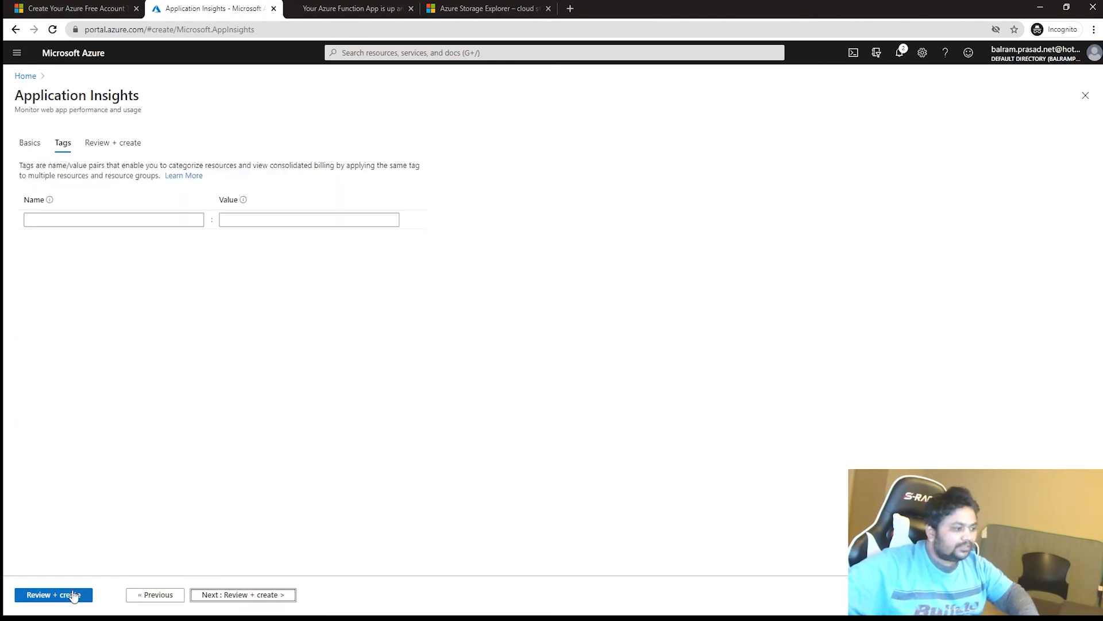
# Step: Review and create the softwizcircle resource, then view its deployment progress
pyautogui.click(53, 595)
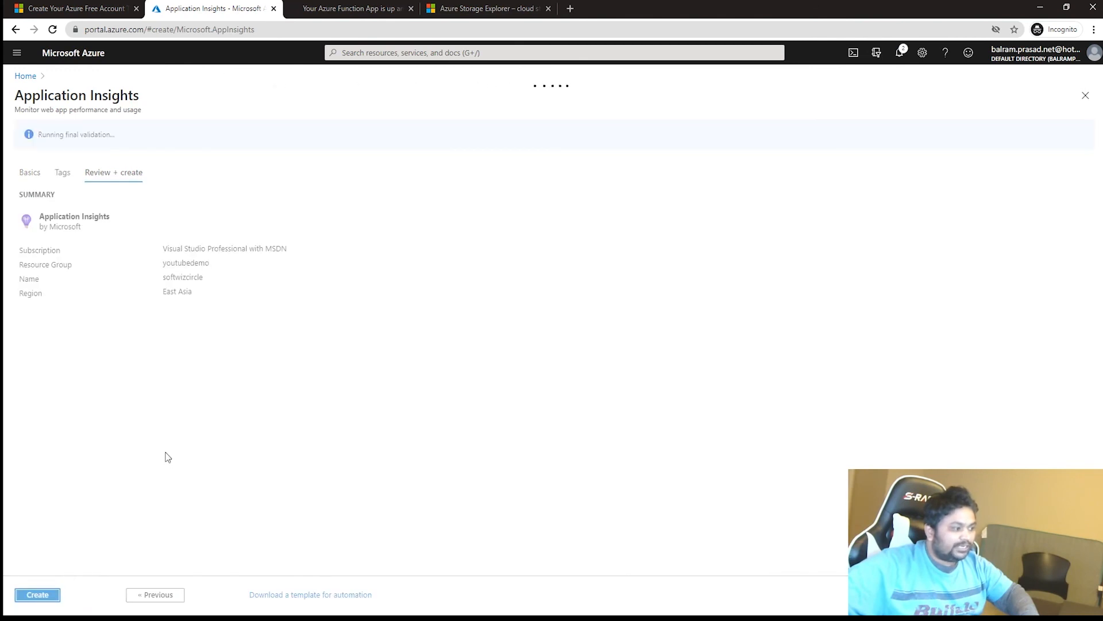
pyautogui.click(37, 593)
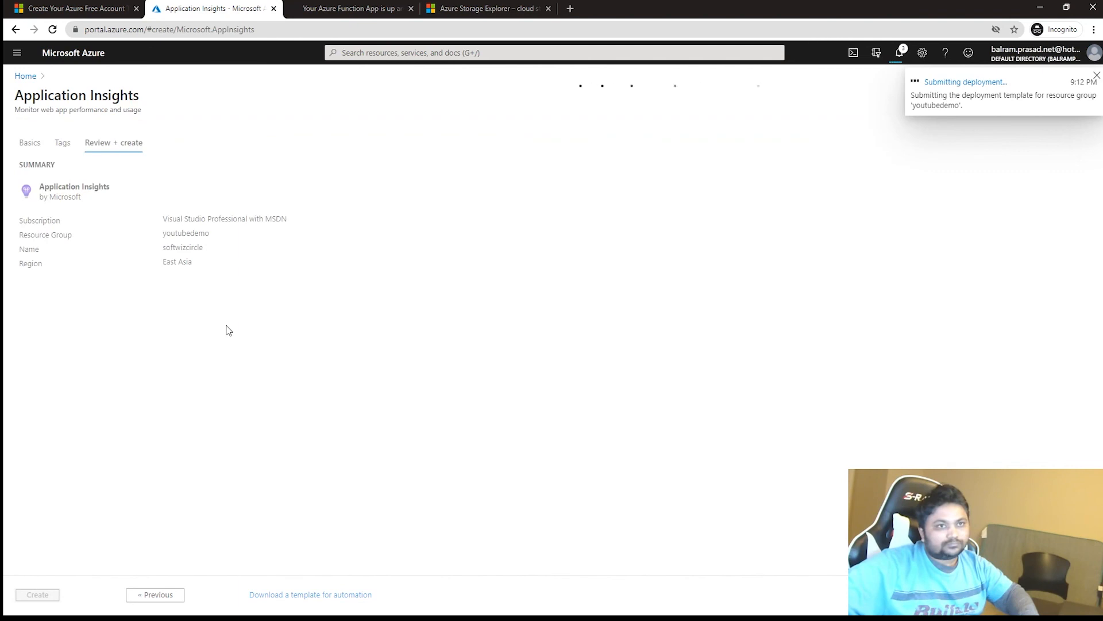
pyautogui.click(37, 595)
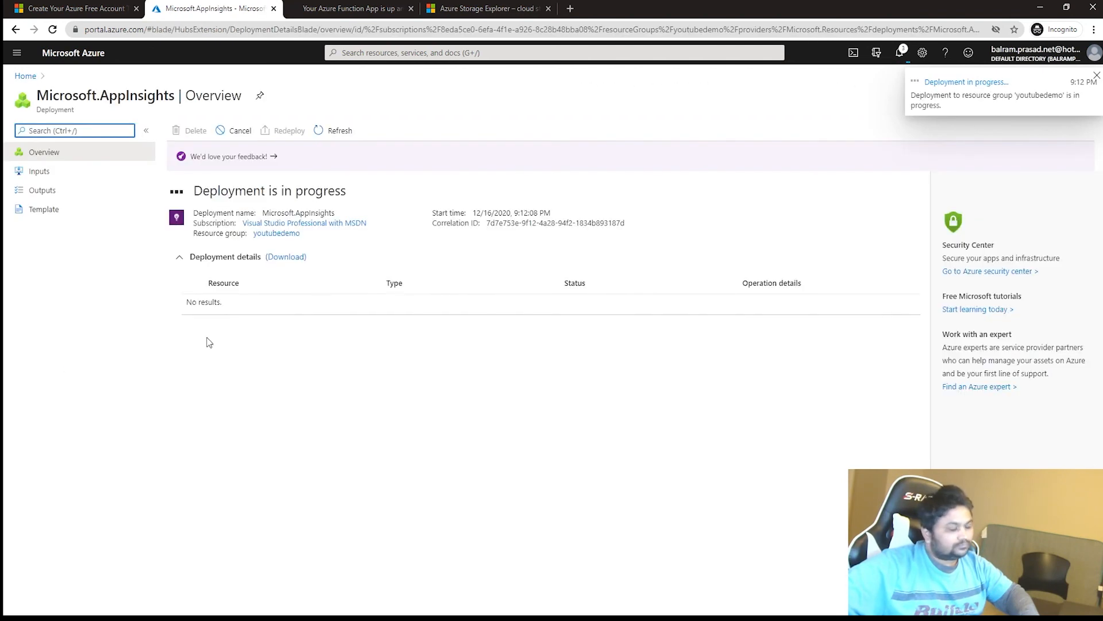
pyautogui.moveTo(216, 342)
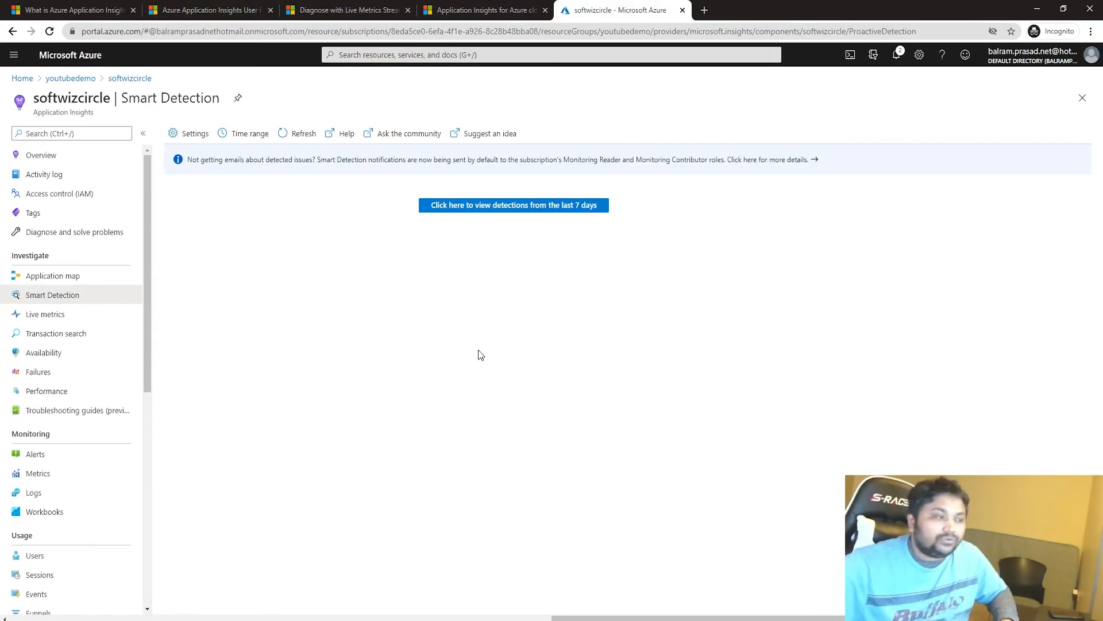
# Step: Open the softwizcircle Overview and try the 30-day, 6-hour, then 12-hour time ranges
pyautogui.click(41, 155)
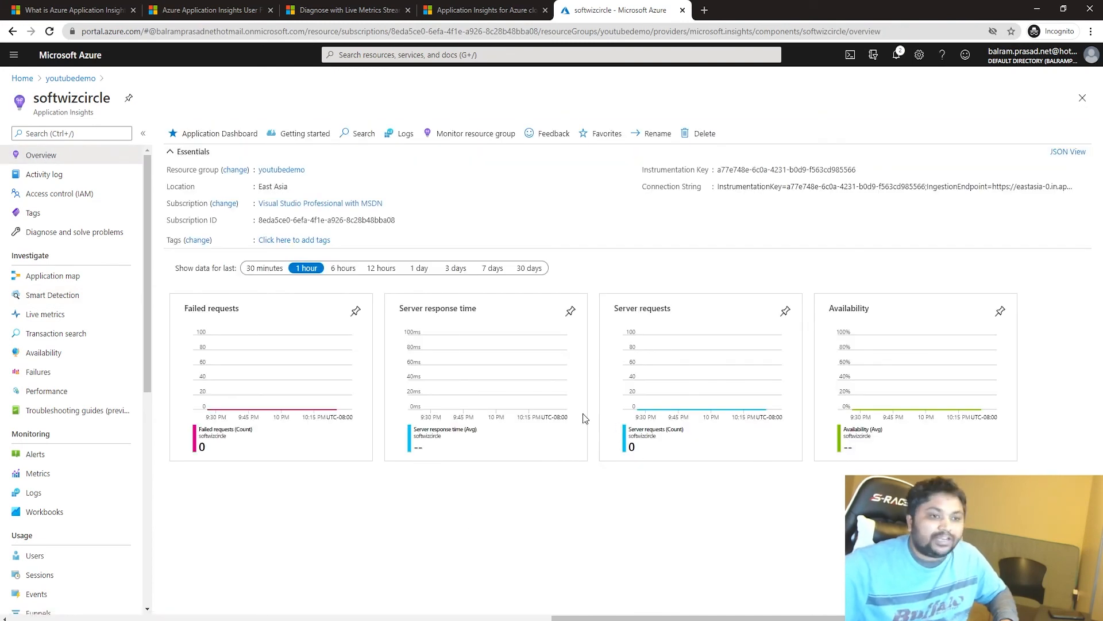
pyautogui.moveTo(788, 272)
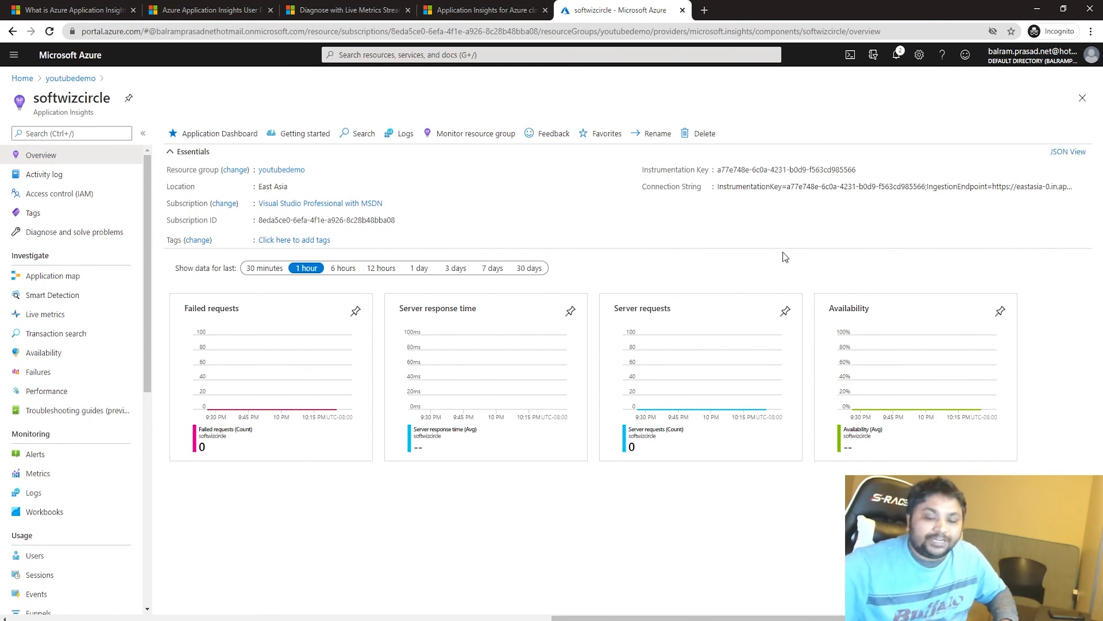
pyautogui.moveTo(432, 521)
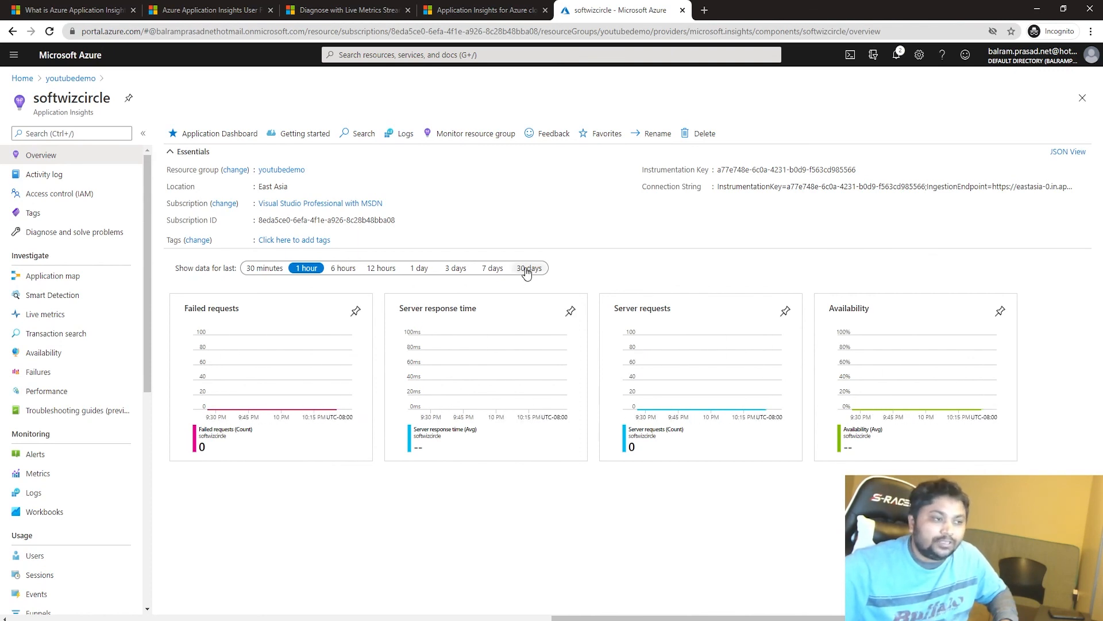
pyautogui.click(529, 267)
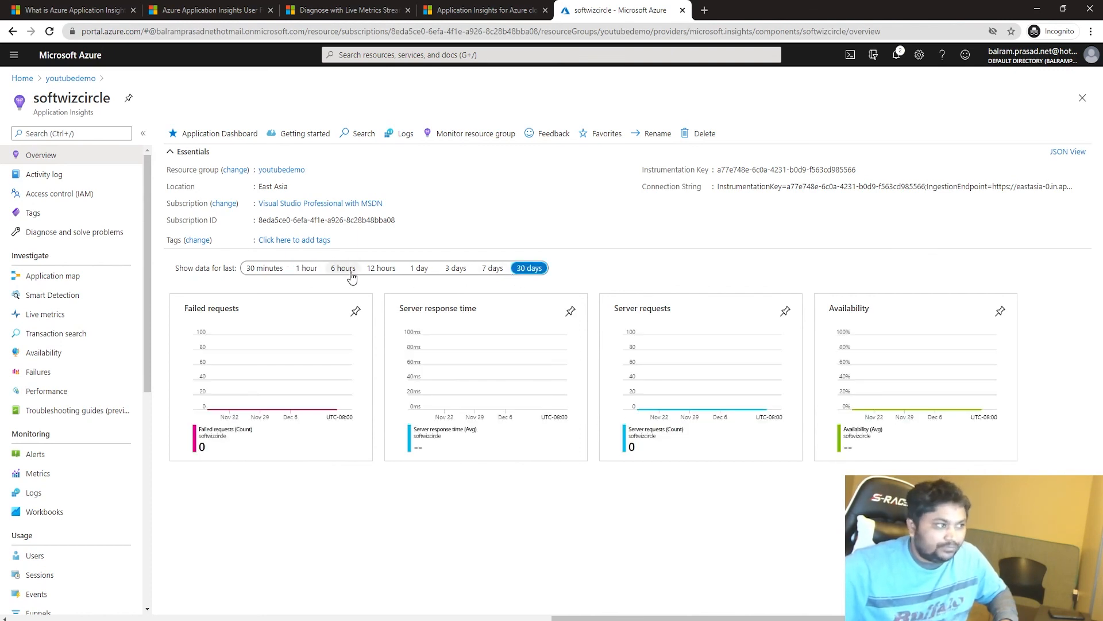
pyautogui.click(343, 268)
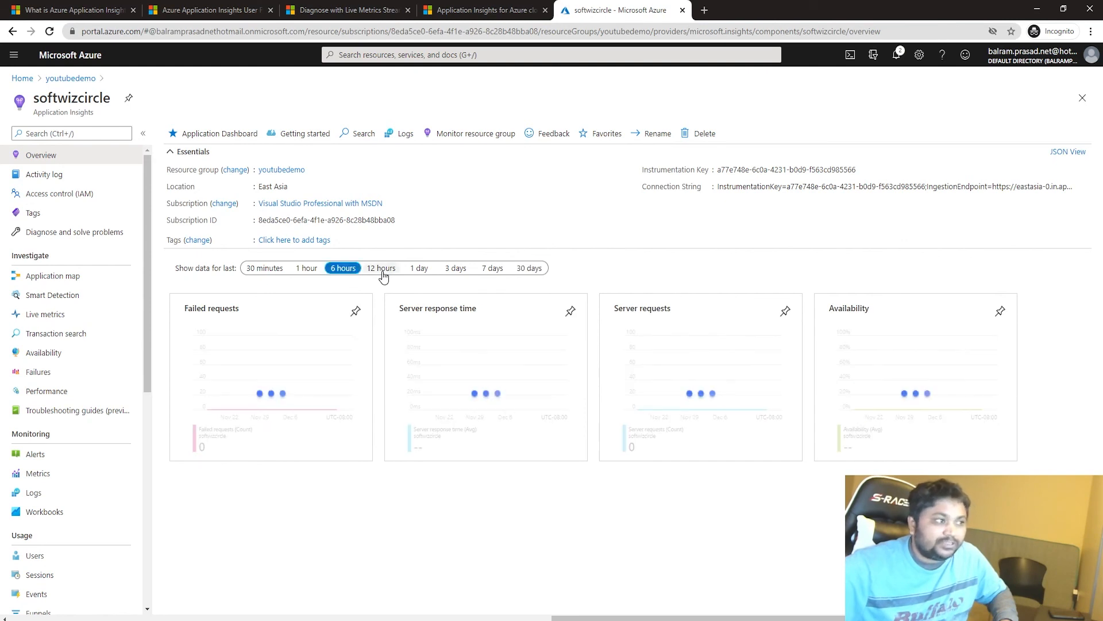
pyautogui.click(379, 267)
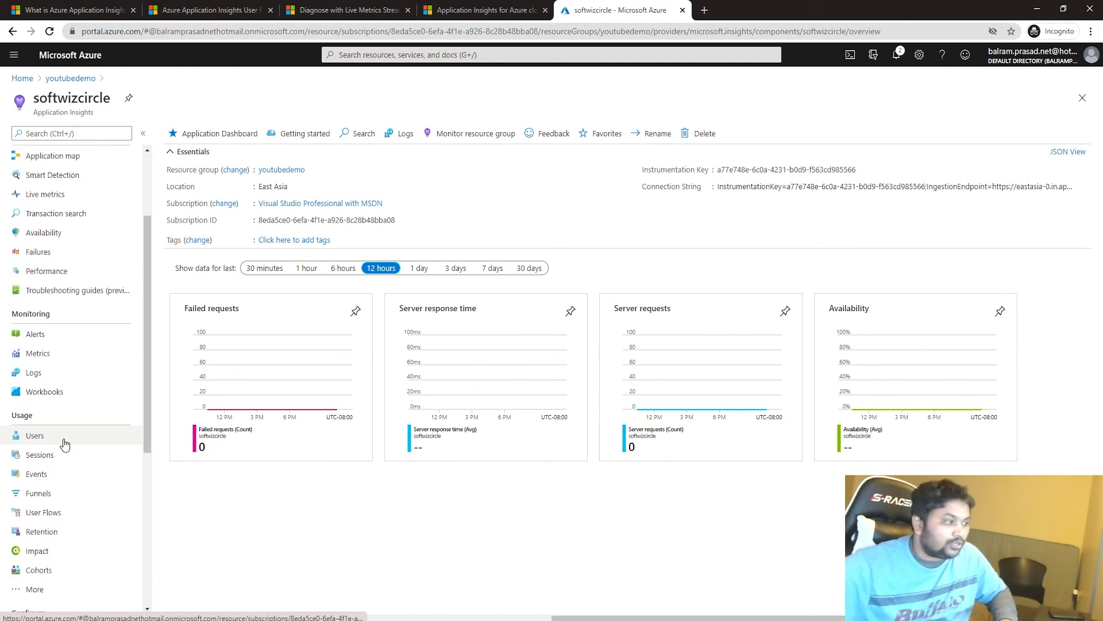
# Step: Browse softwizcircle's empty Users, Live metrics and Availability pages
pyautogui.click(34, 435)
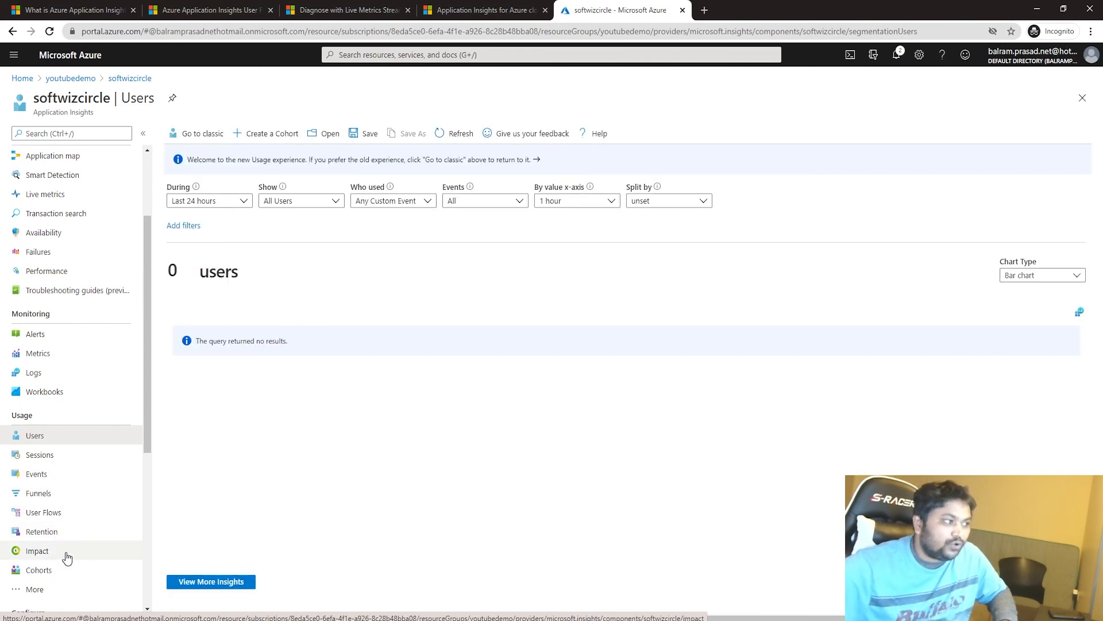
pyautogui.scroll(-3)
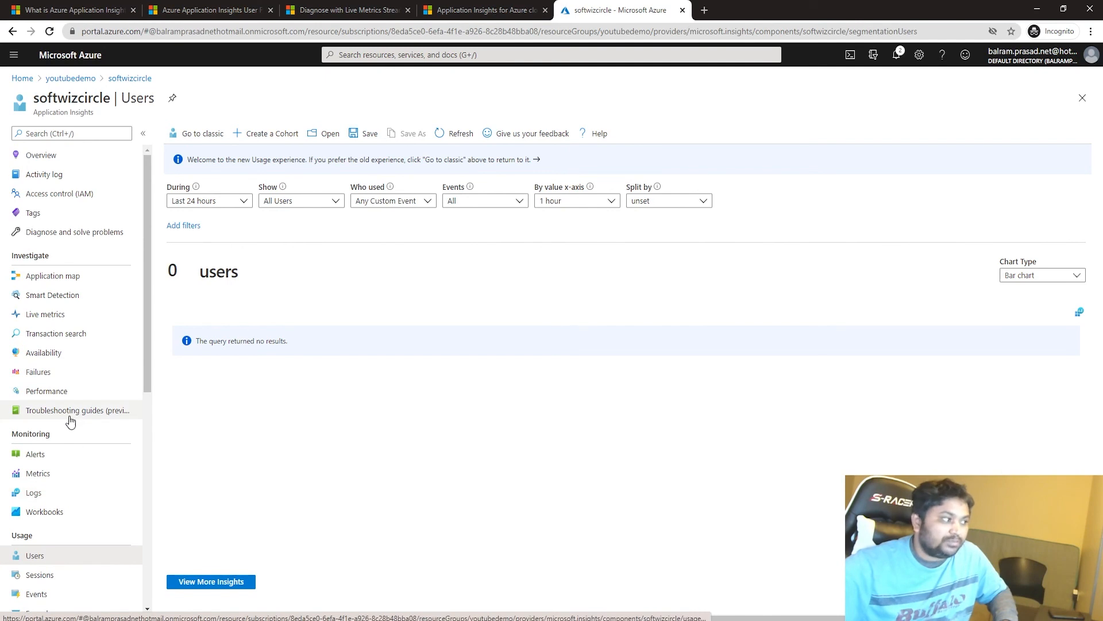
pyautogui.click(44, 314)
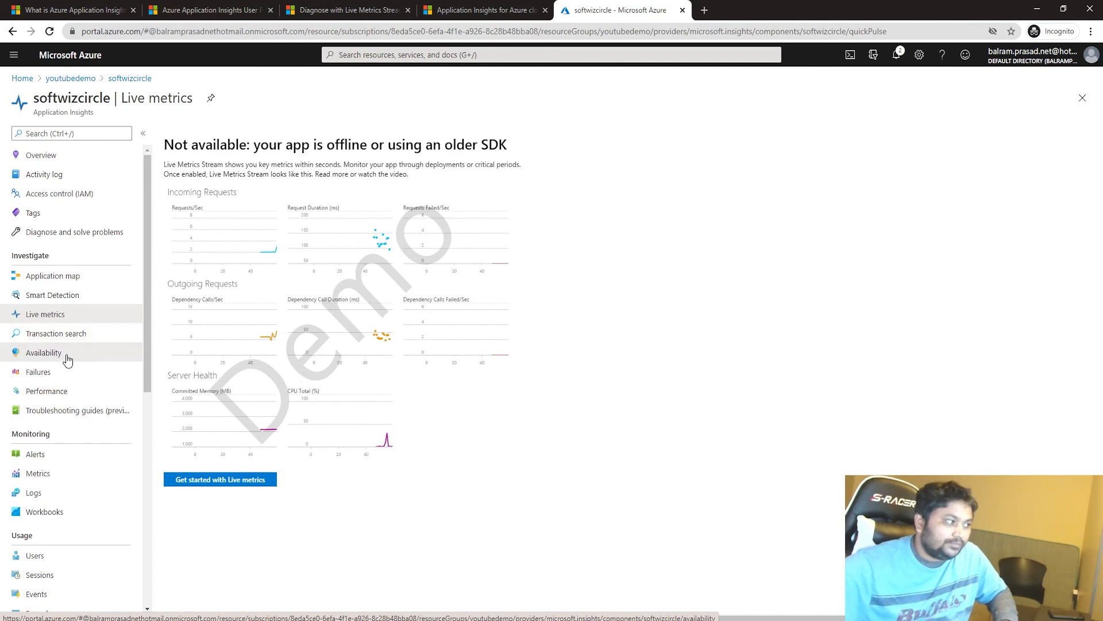
pyautogui.click(44, 352)
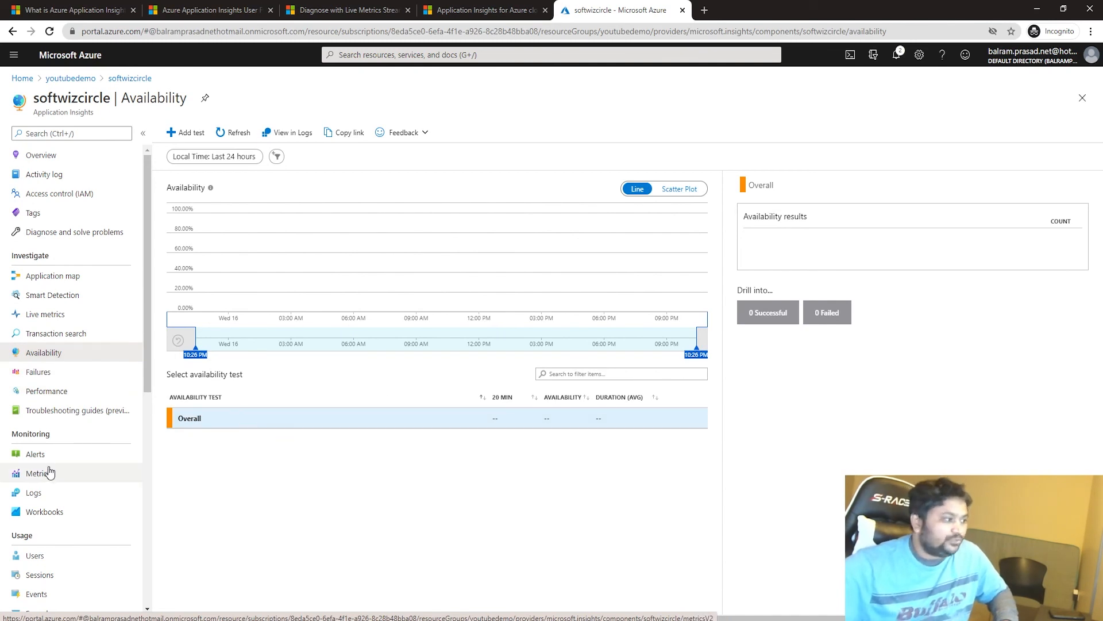
# Step: View the Performance page and its Dependencies tab, which show no data
pyautogui.click(47, 390)
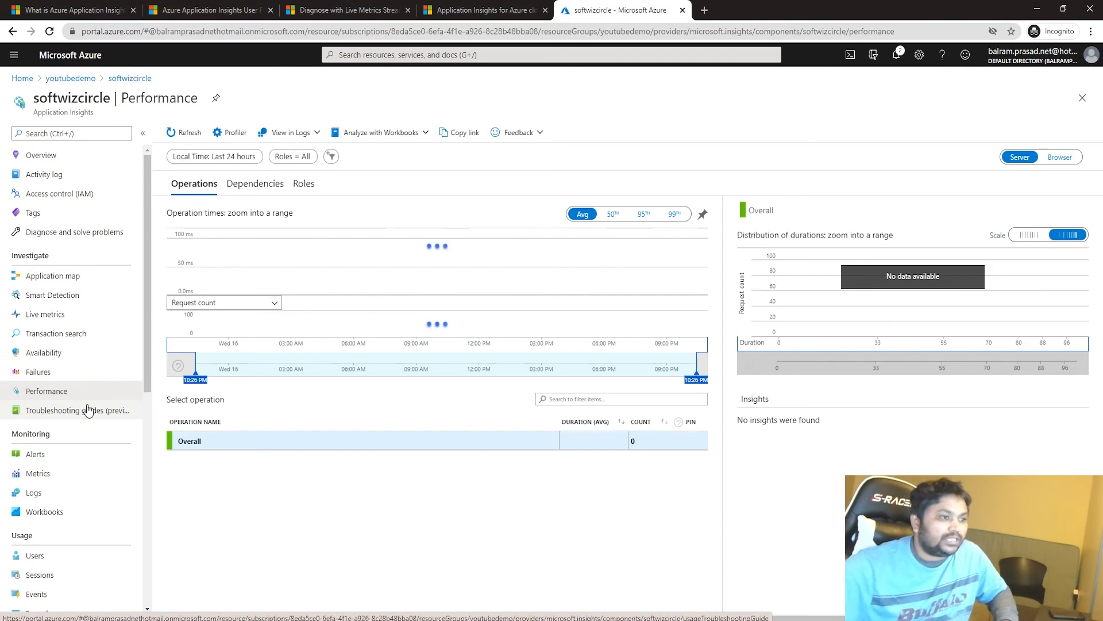
pyautogui.scroll(-3)
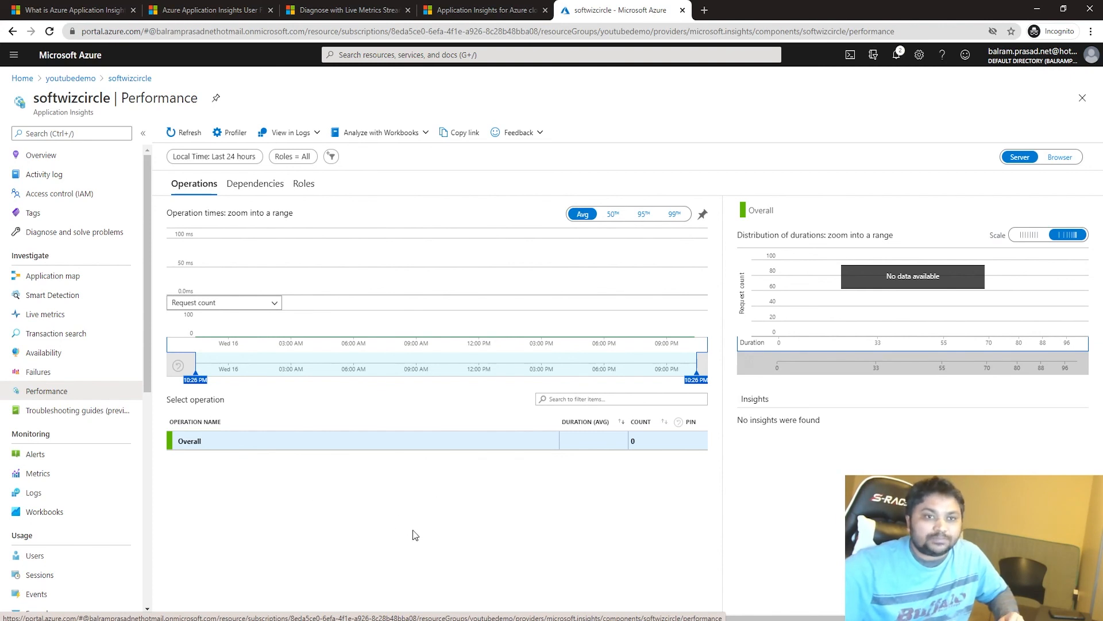
pyautogui.moveTo(526, 262)
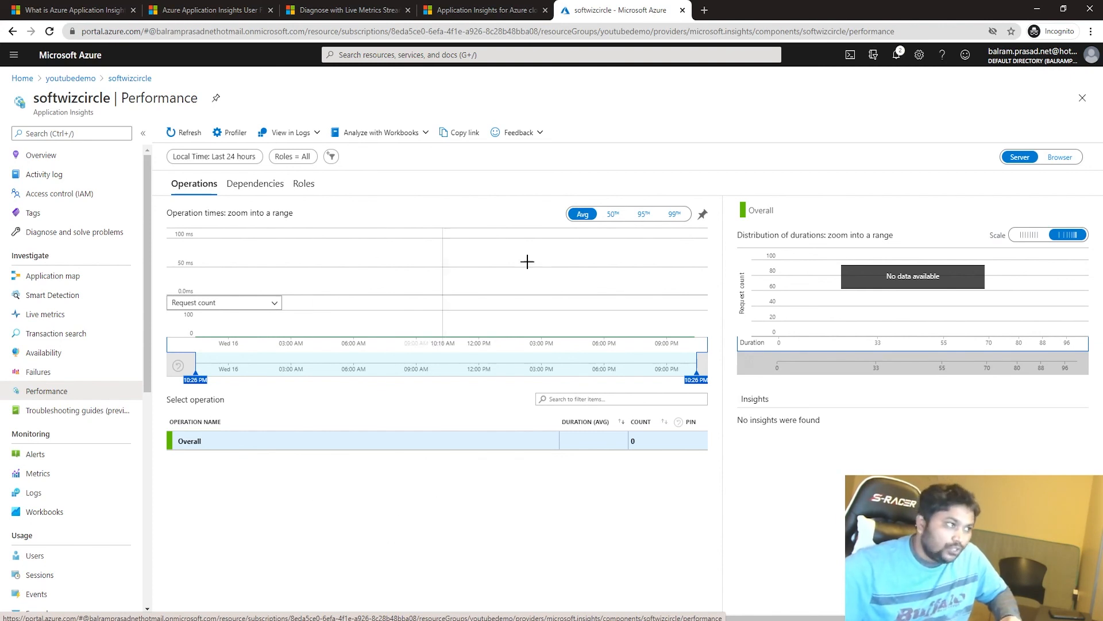
pyautogui.click(255, 183)
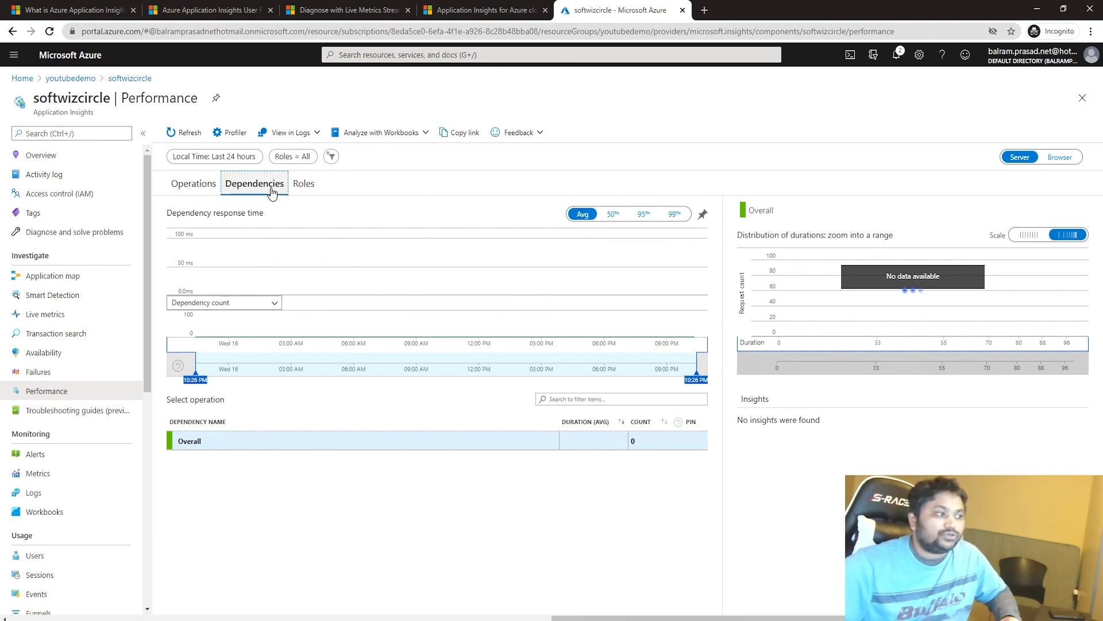